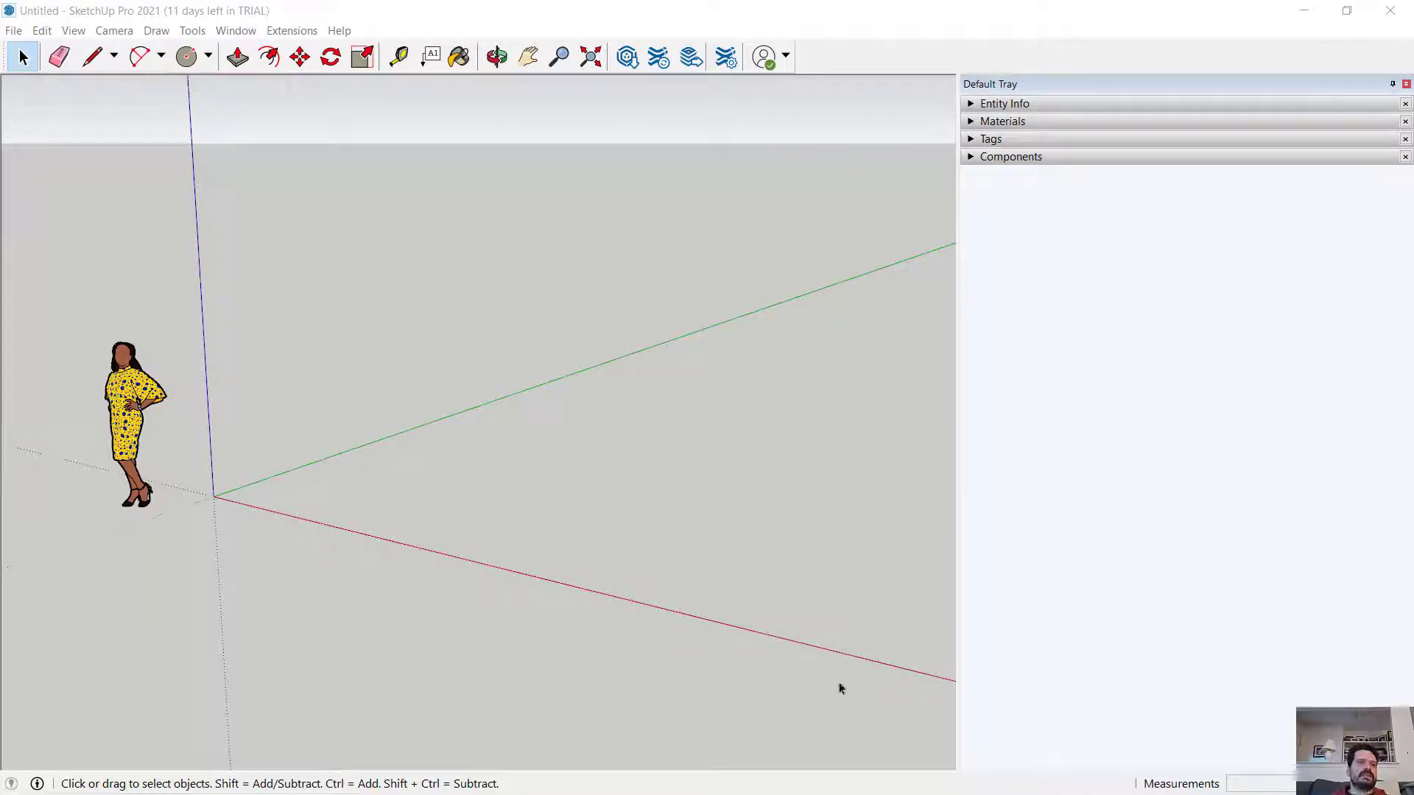
mouse_move(365, 372)
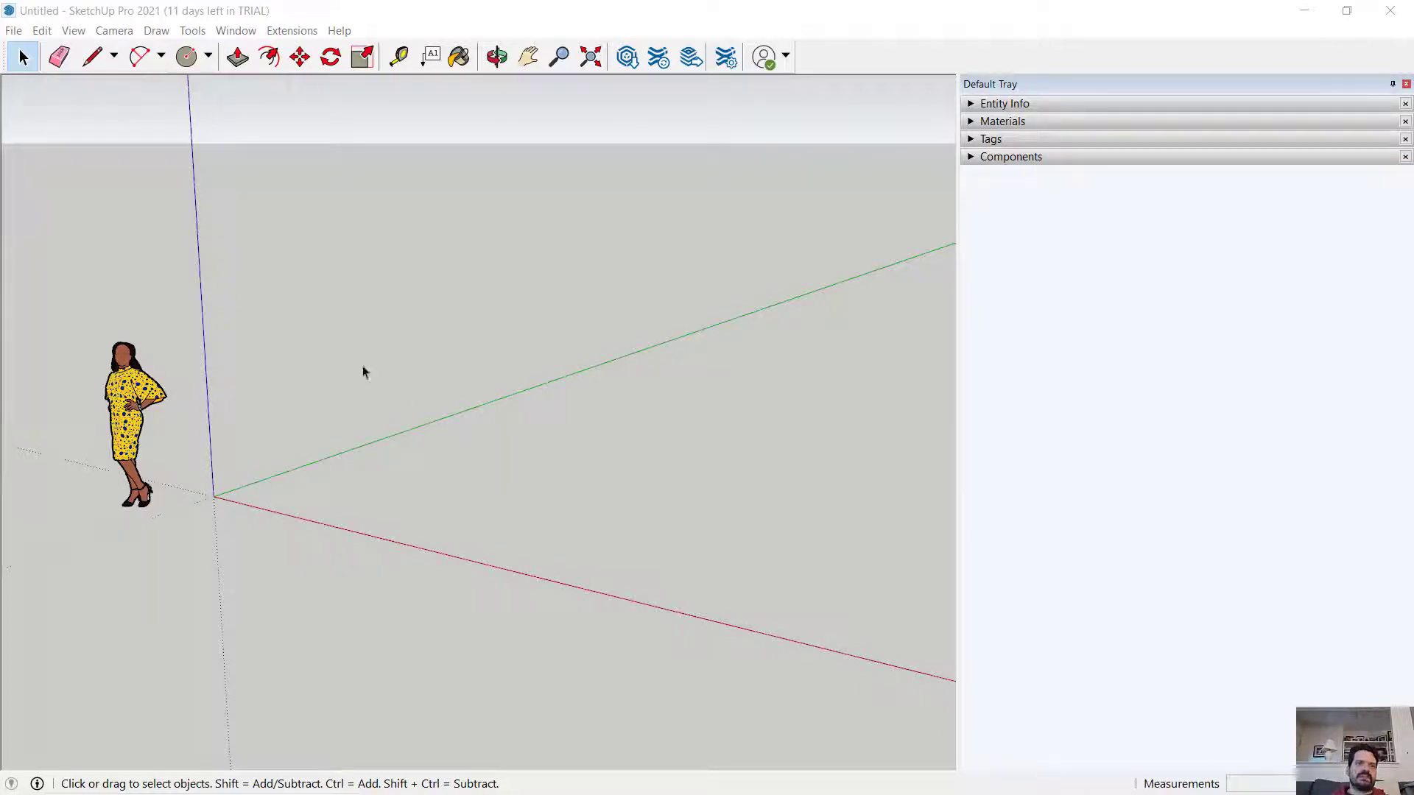
- Delete the default human scale figure, leaving only the empty axes
click(495, 56)
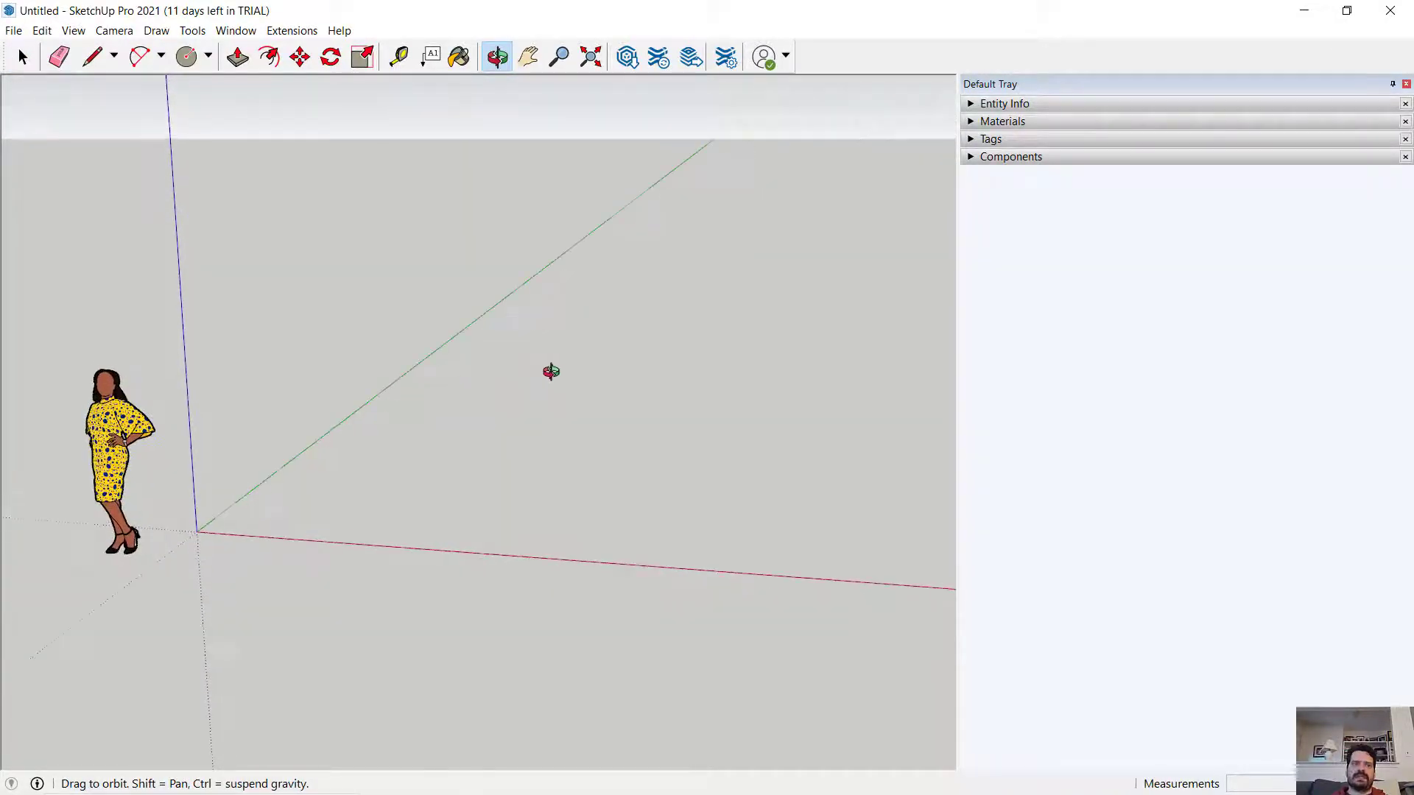
click(21, 57)
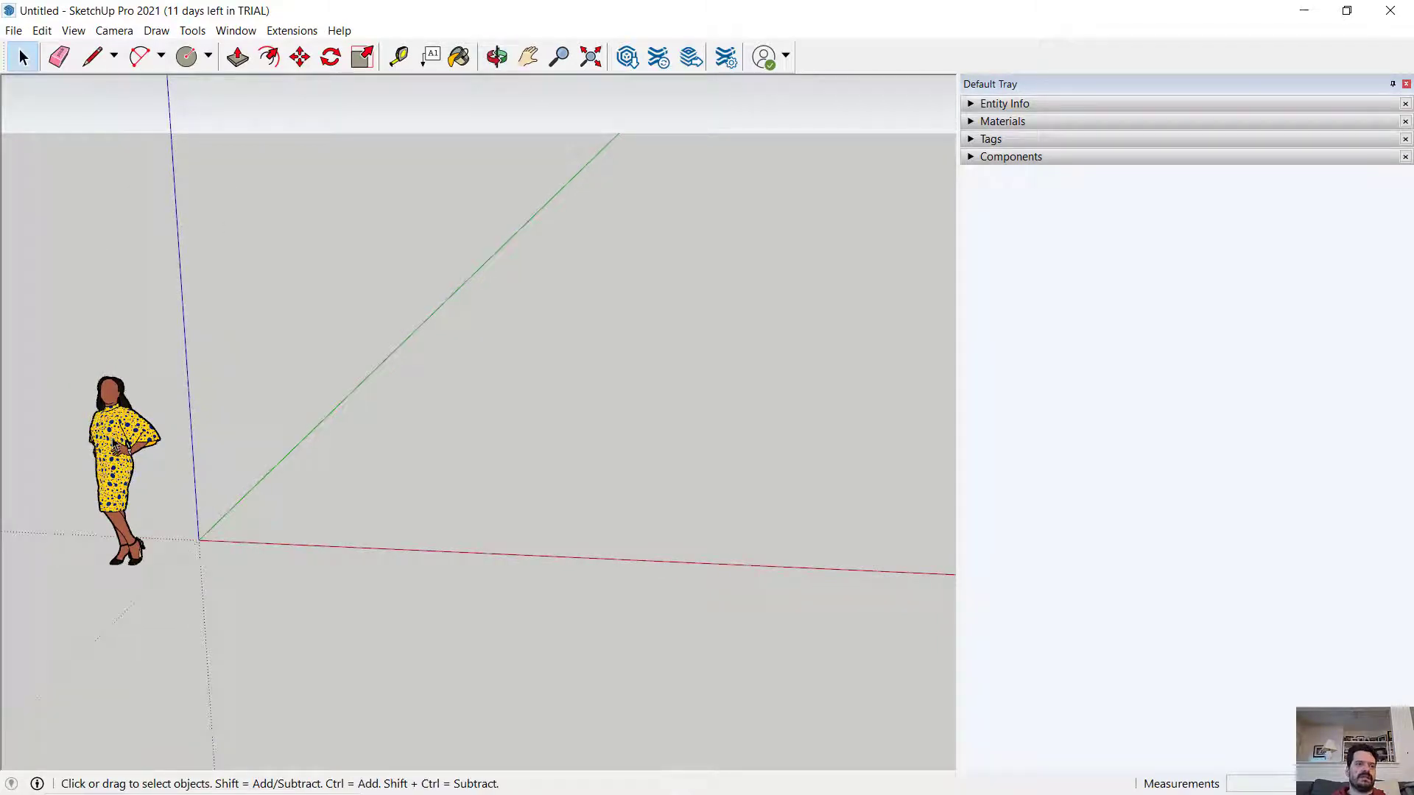
click(121, 470)
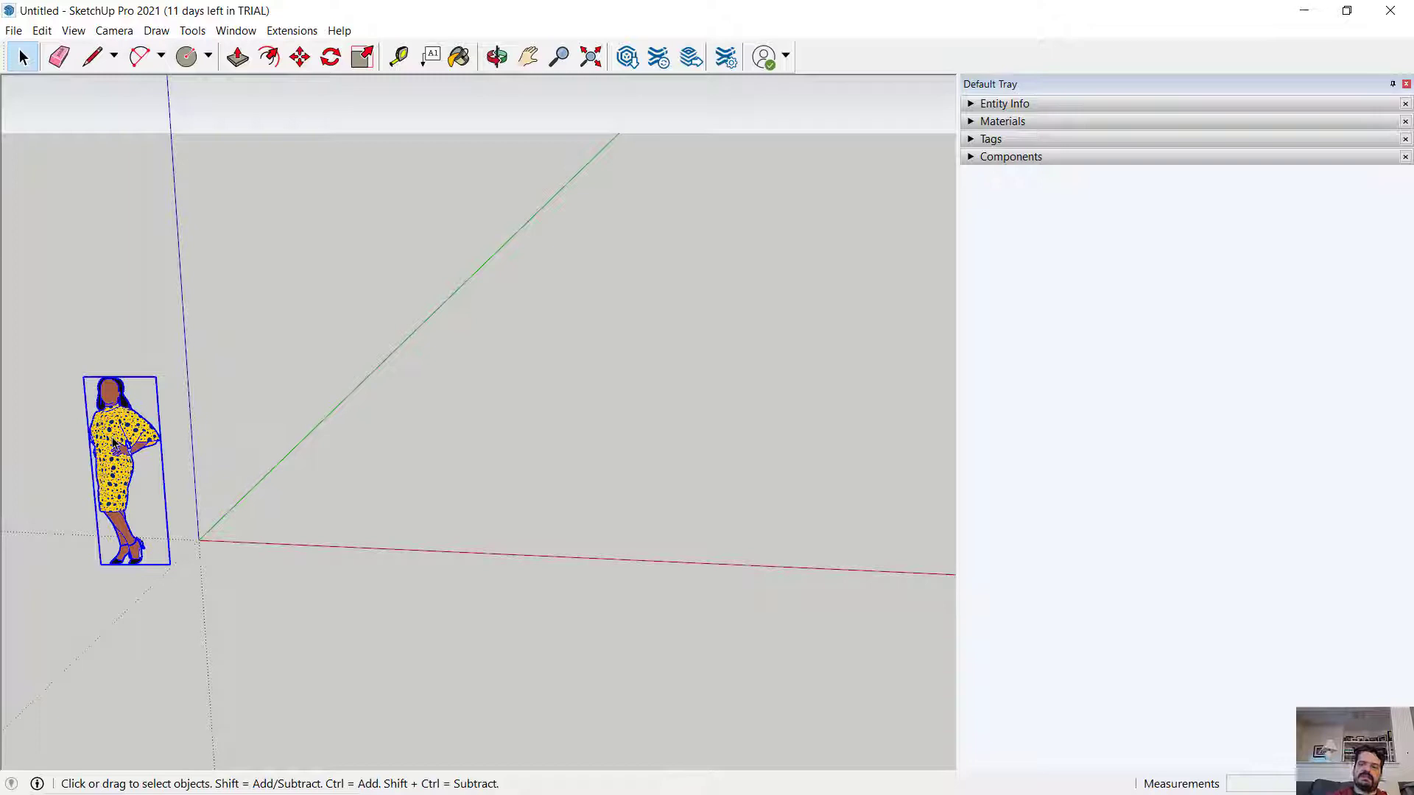
click(497, 57)
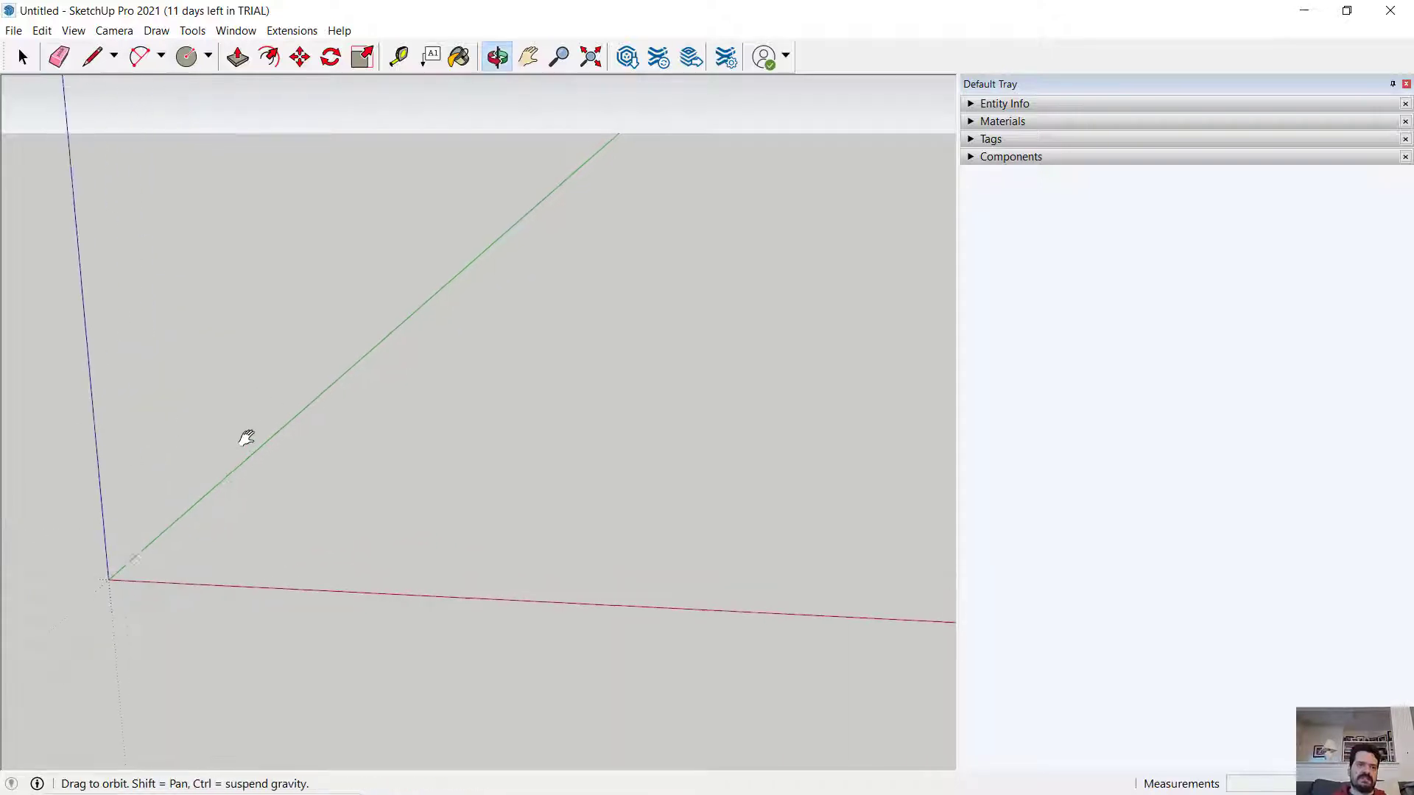
- Draw a 10' by 20' rectangle from the origin and Push/Pull it up into a solid box
click(209, 56)
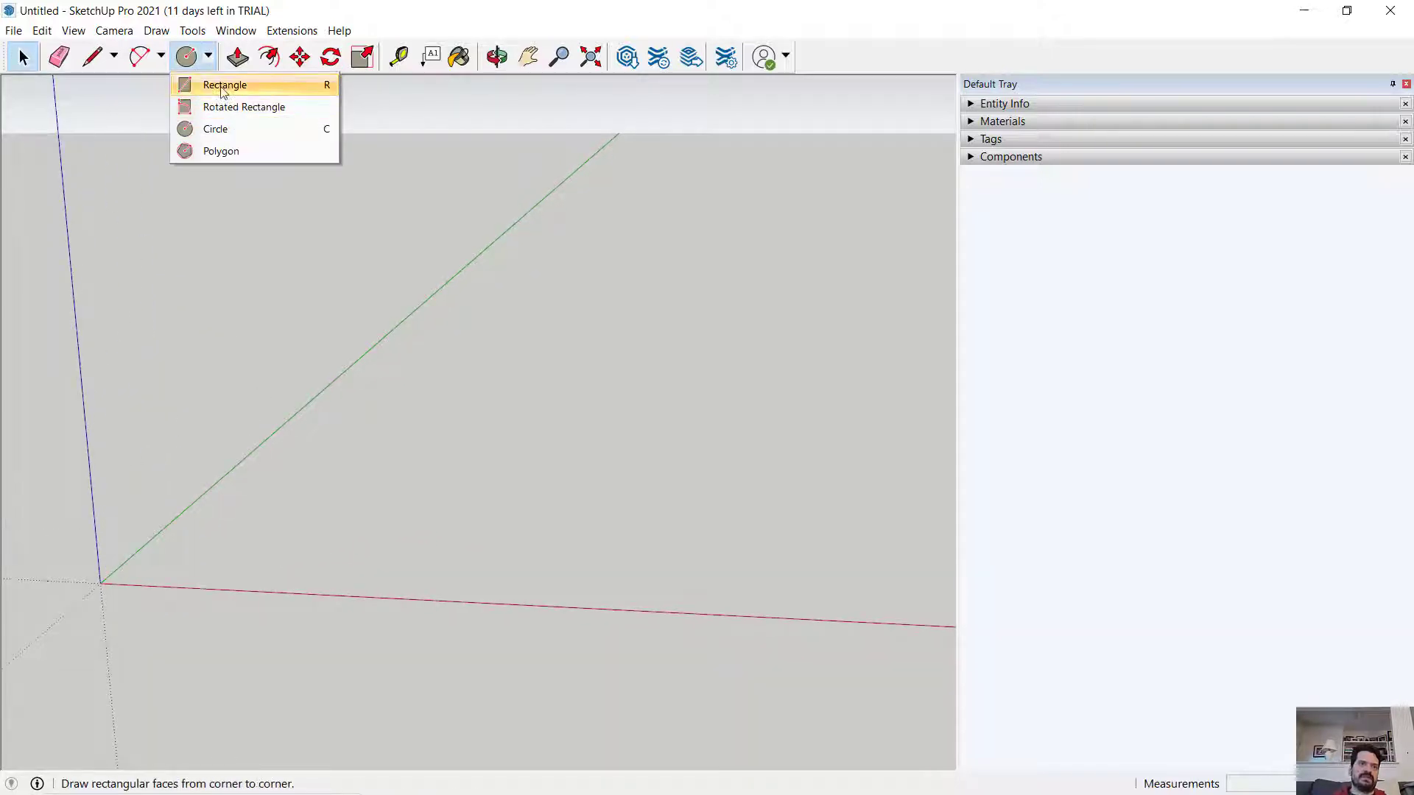
click(224, 84)
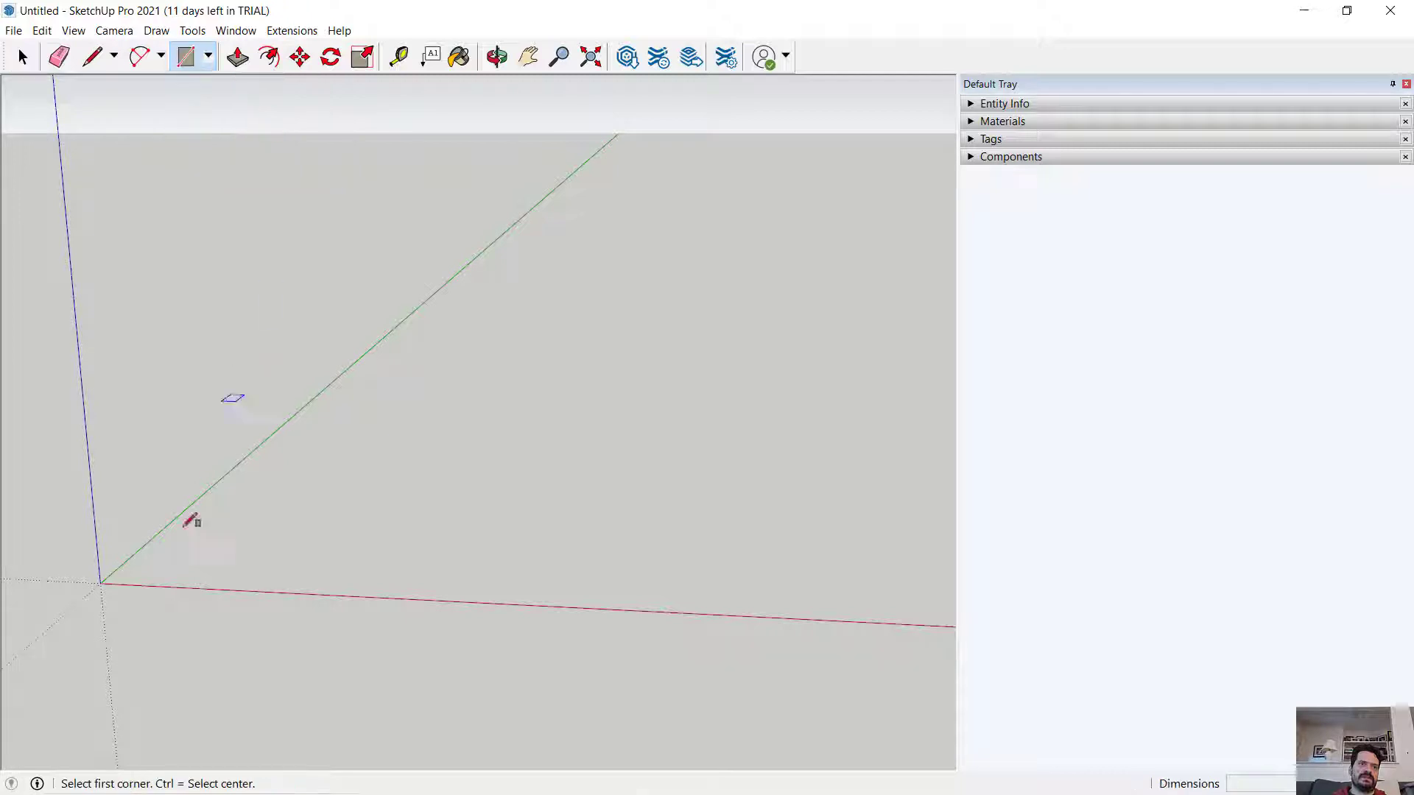
click(100, 582)
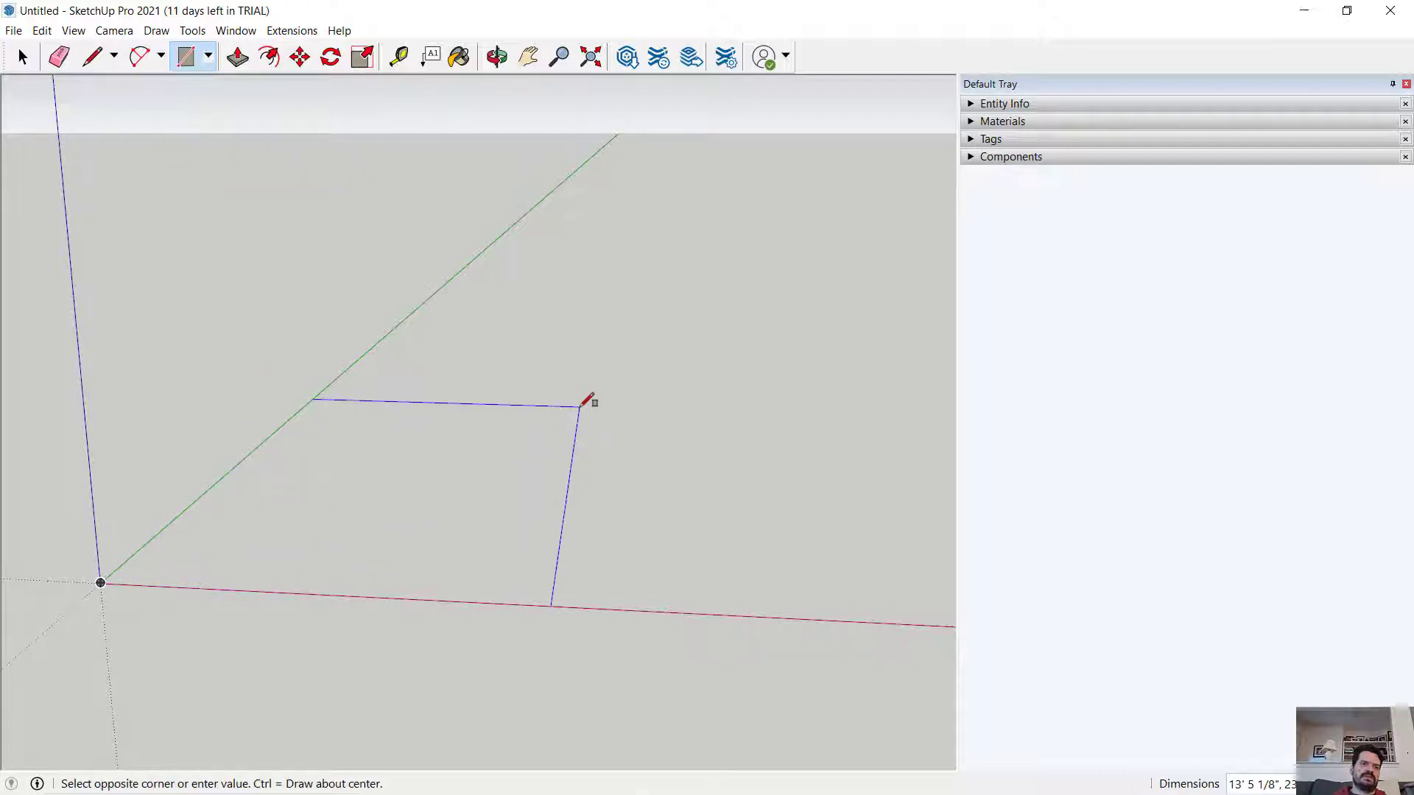
text(10',20)
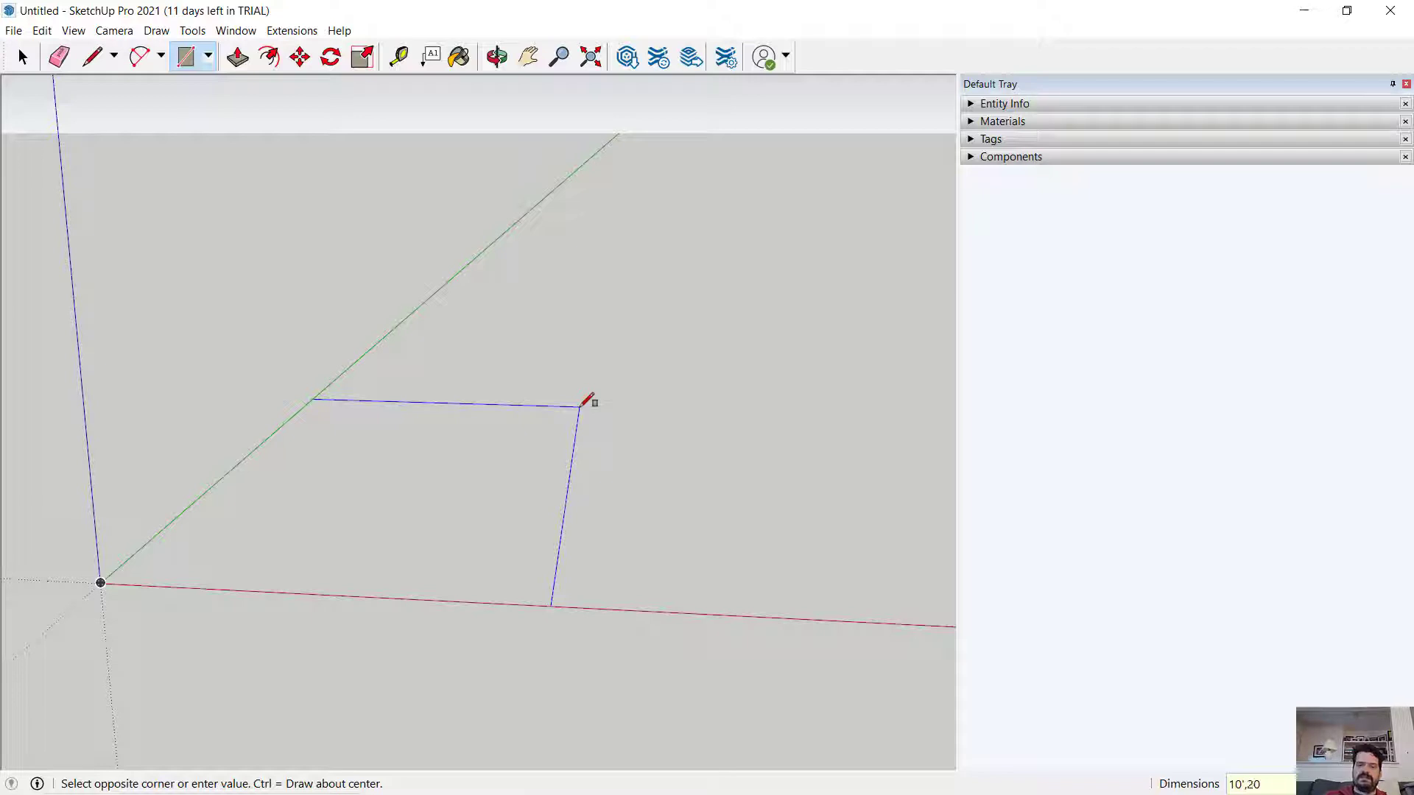
click(586, 404)
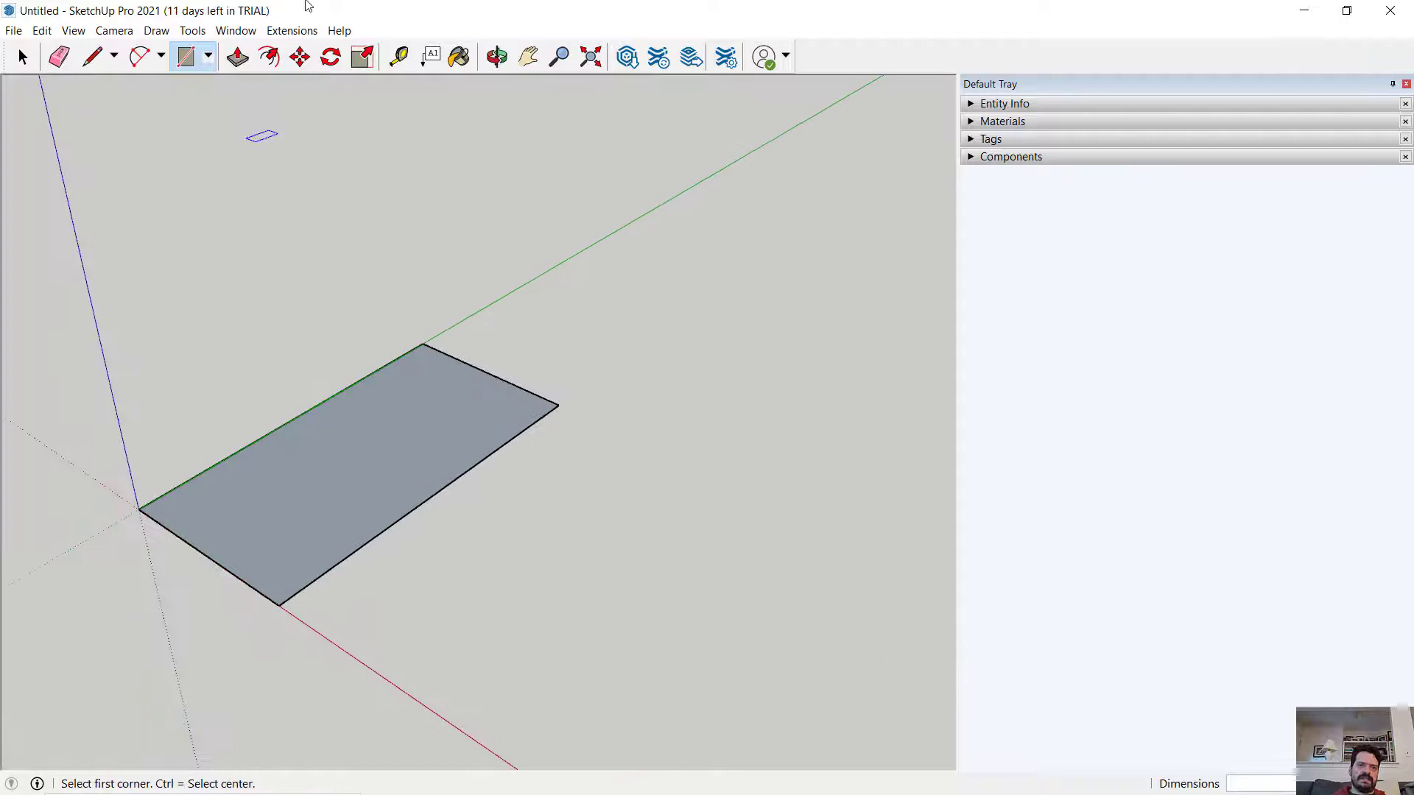
click(236, 57)
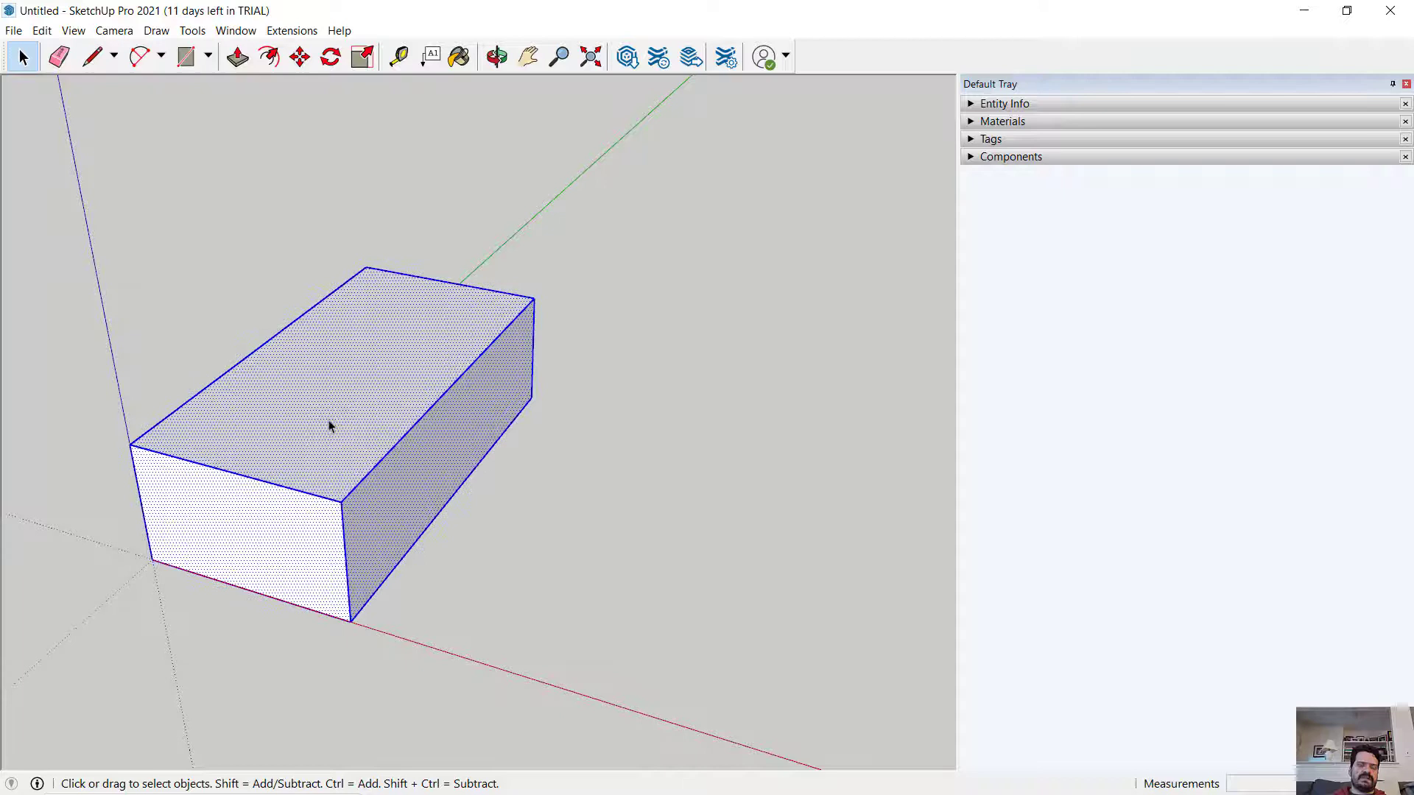
- Make the box into a named component via the right-click Make Component dialog
right_click(329, 426)
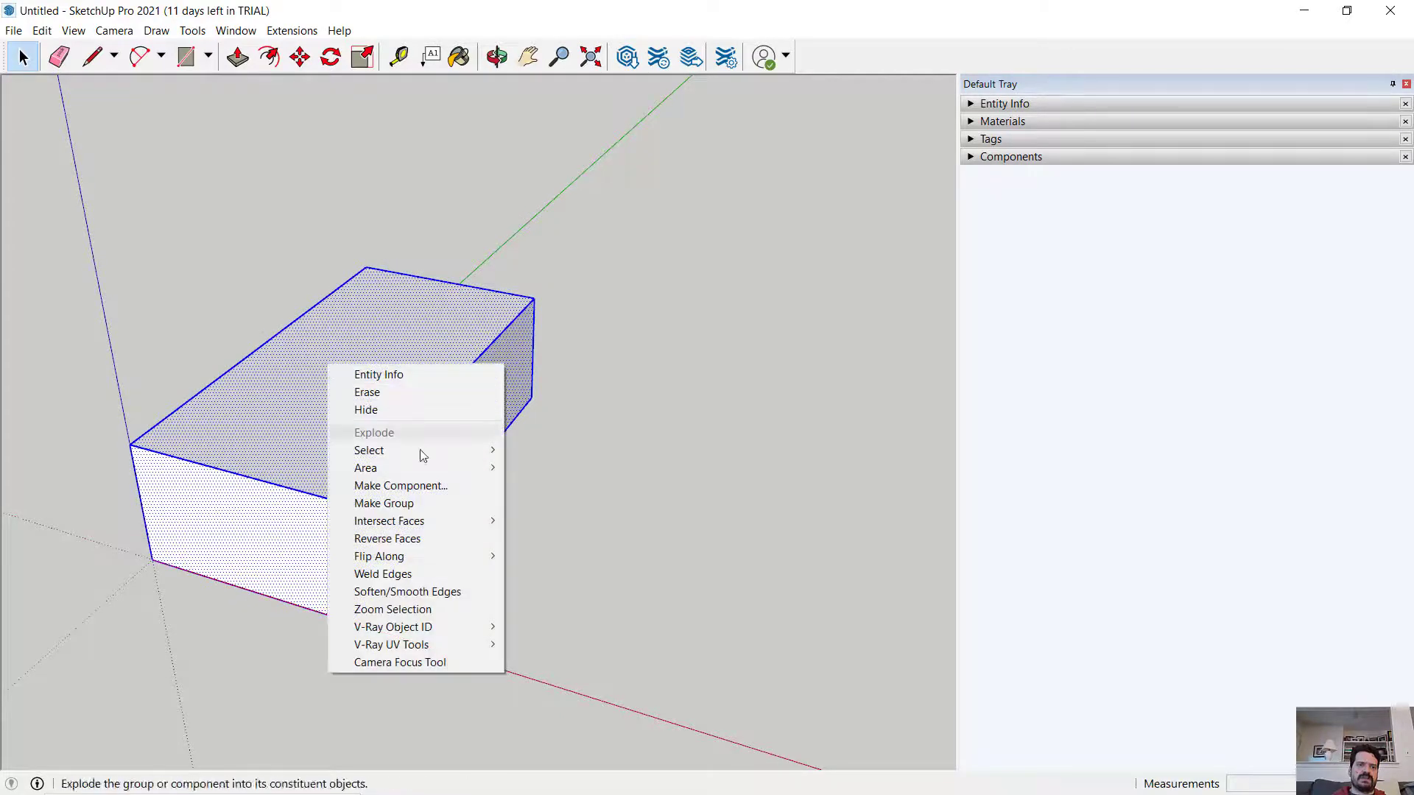
mouse_move(401, 486)
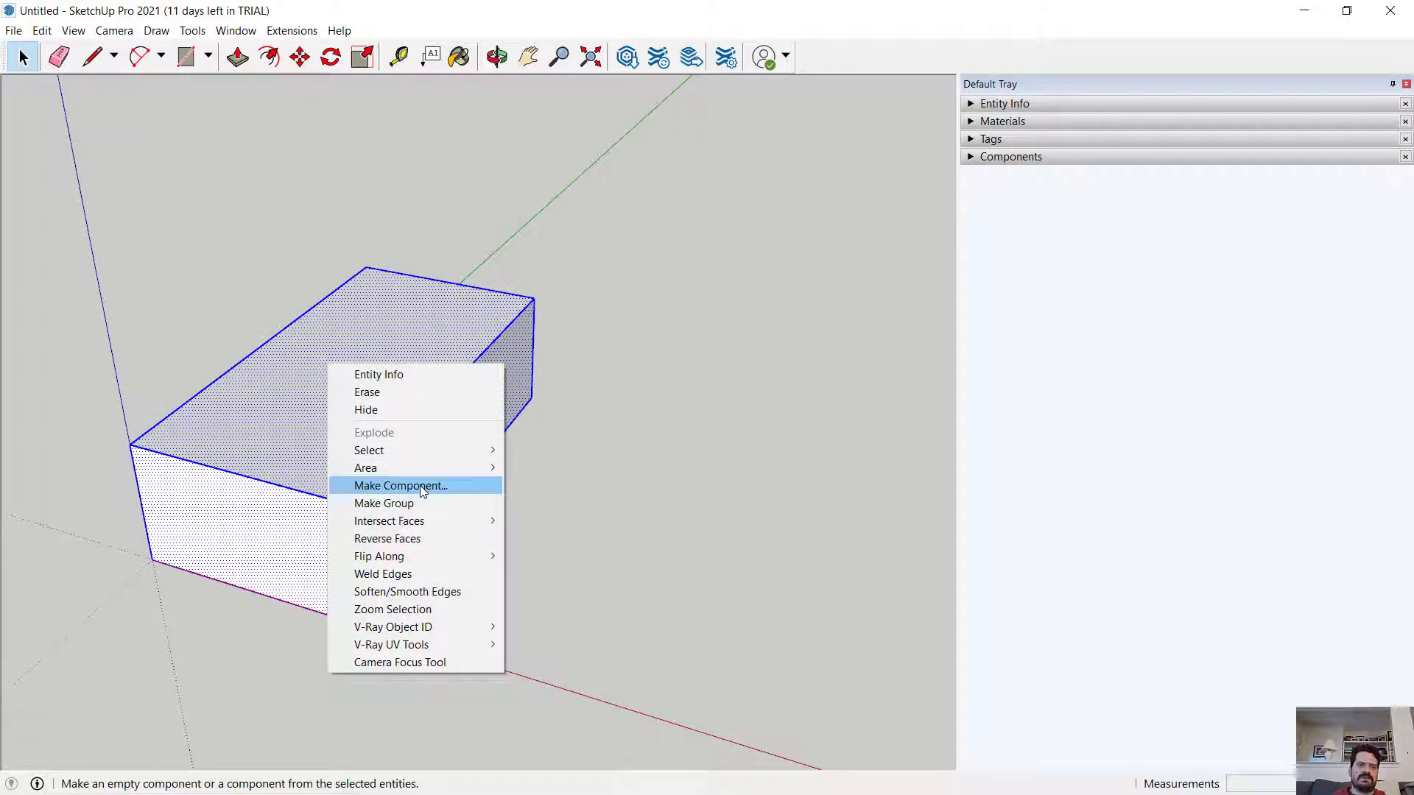
click(399, 485)
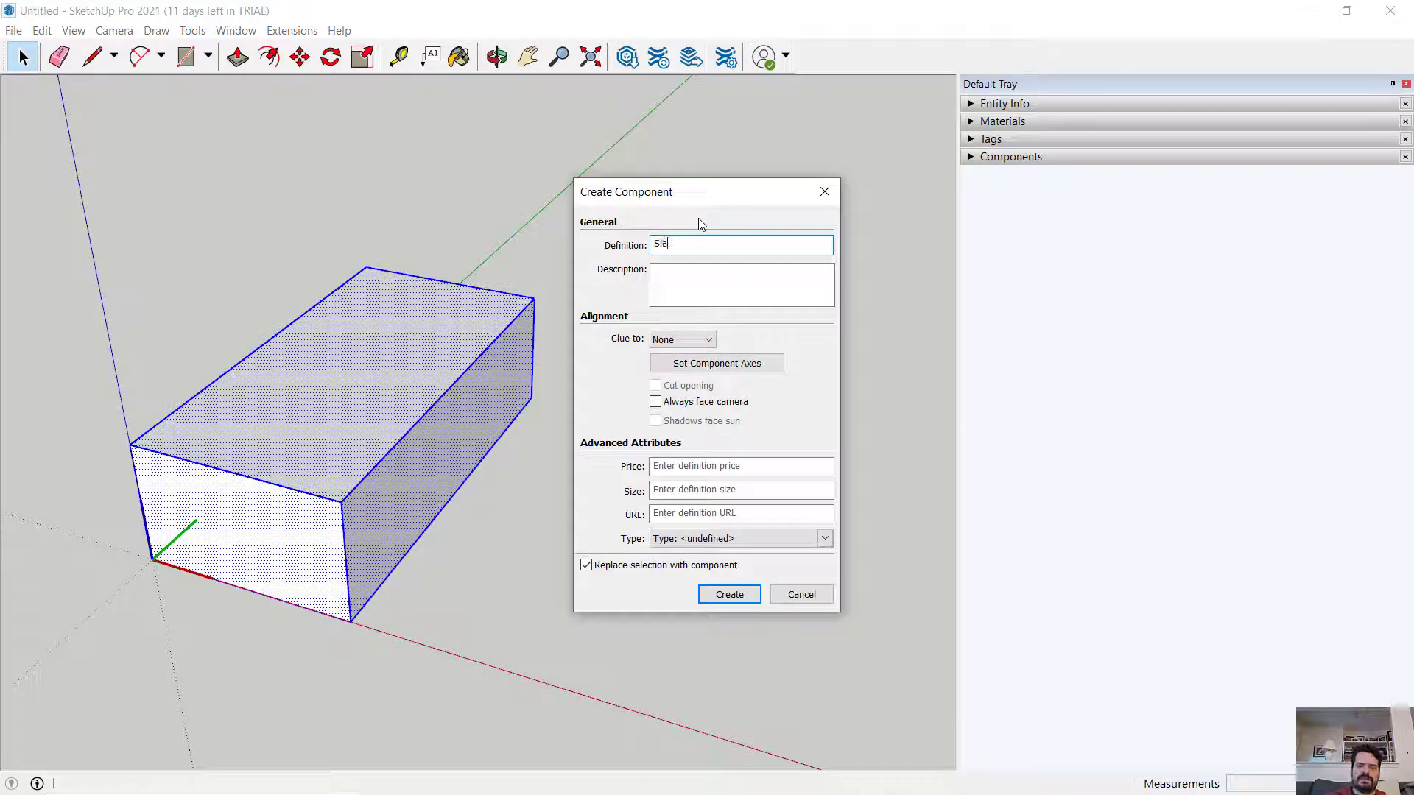
click(728, 594)
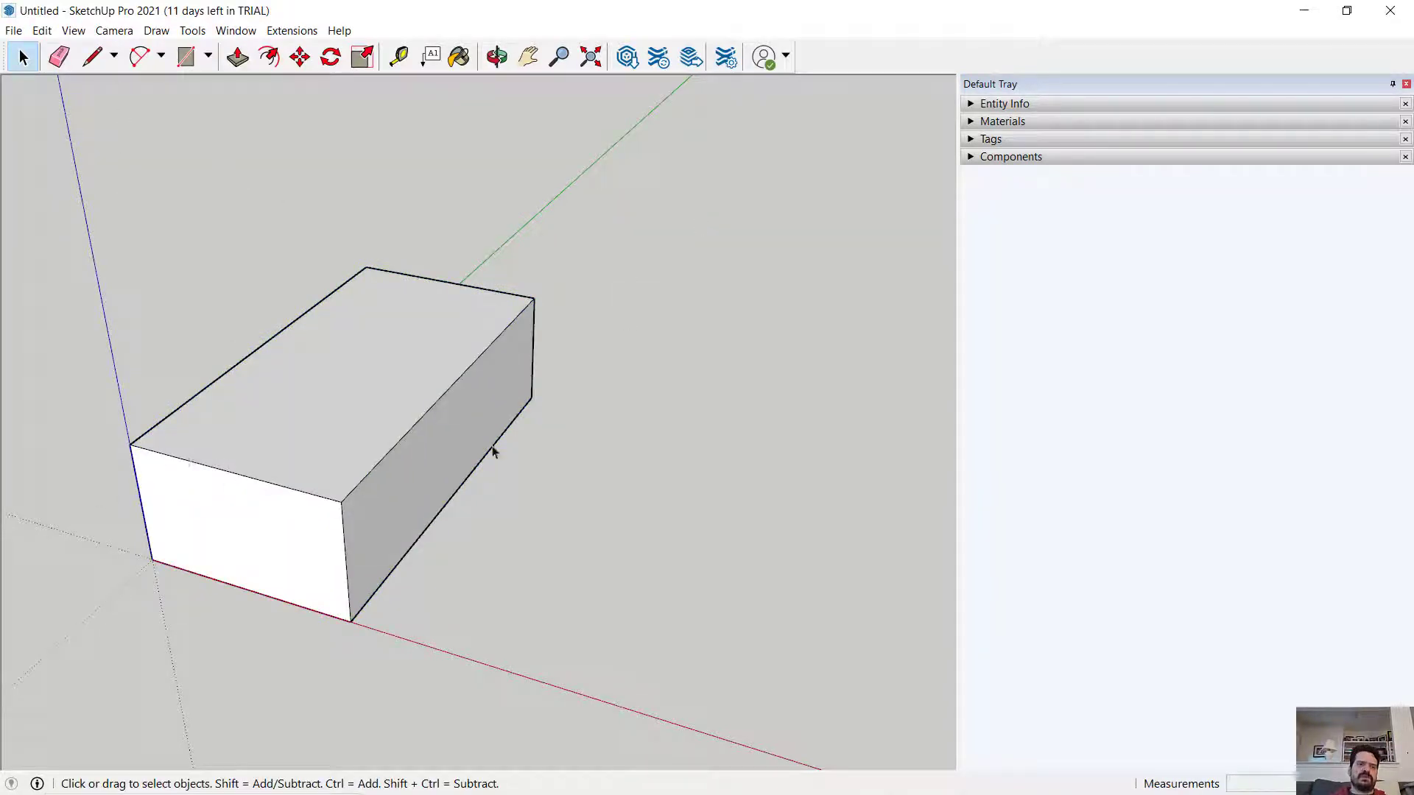
mouse_move(150, 450)
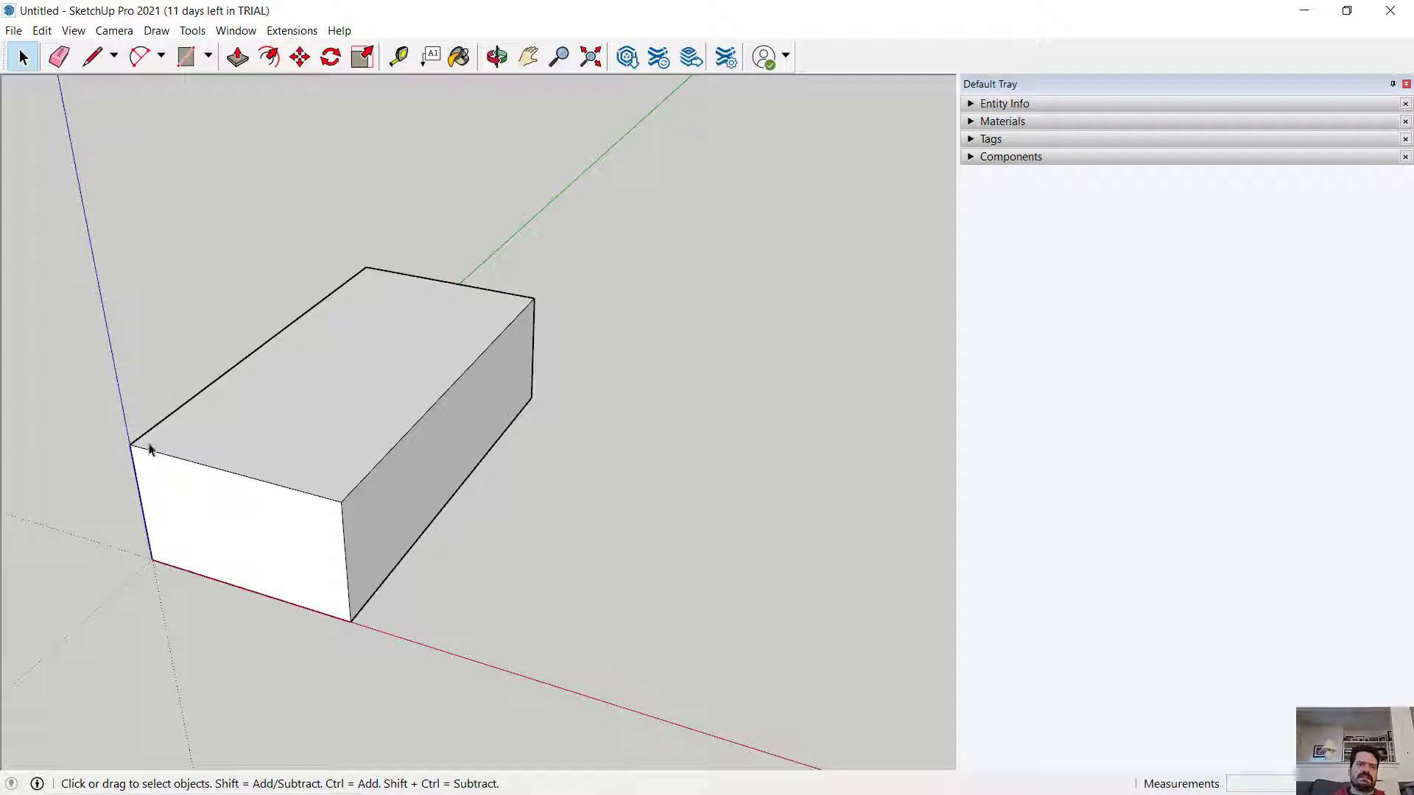
mouse_move(72, 116)
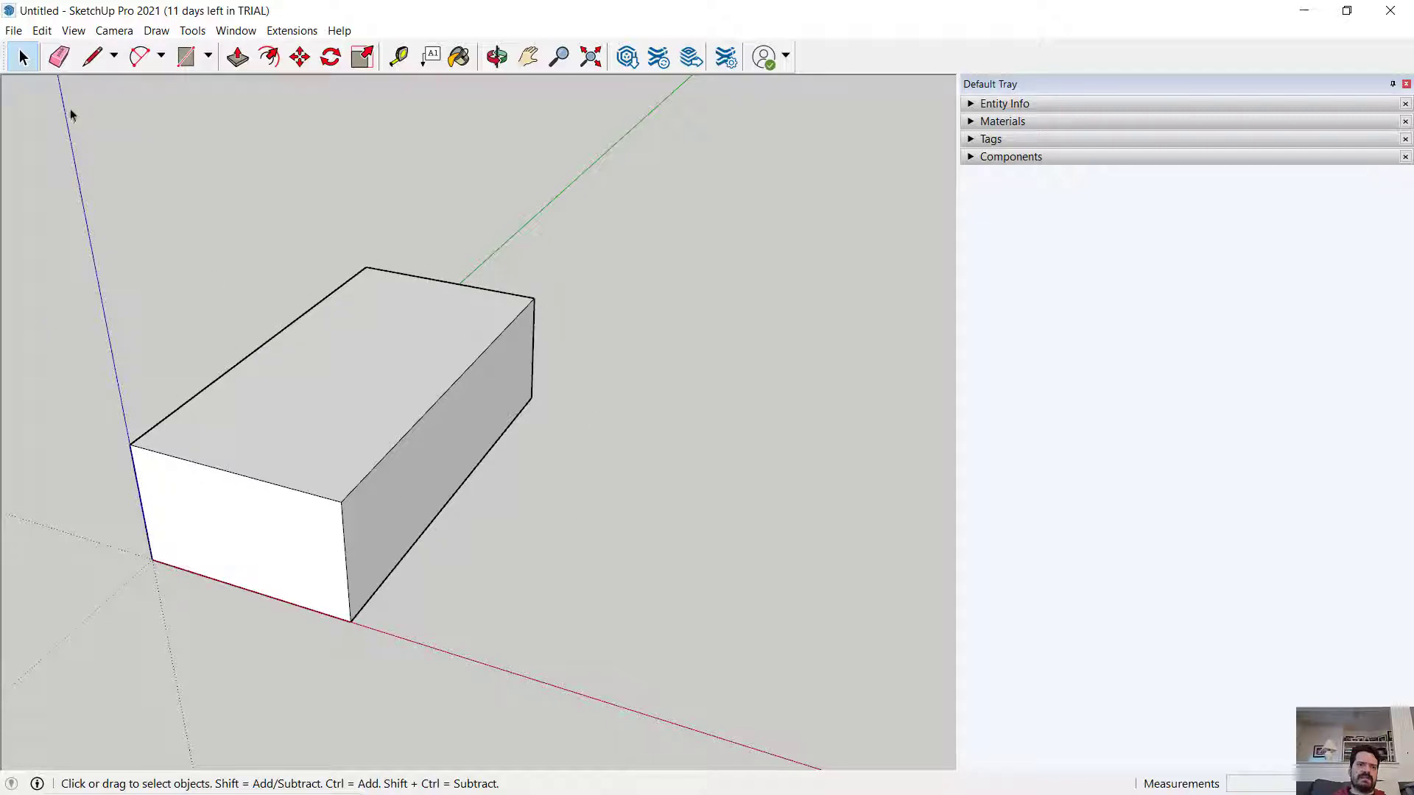
- Draw the small trim profile outline with the Line tool and close it into a face
click(94, 57)
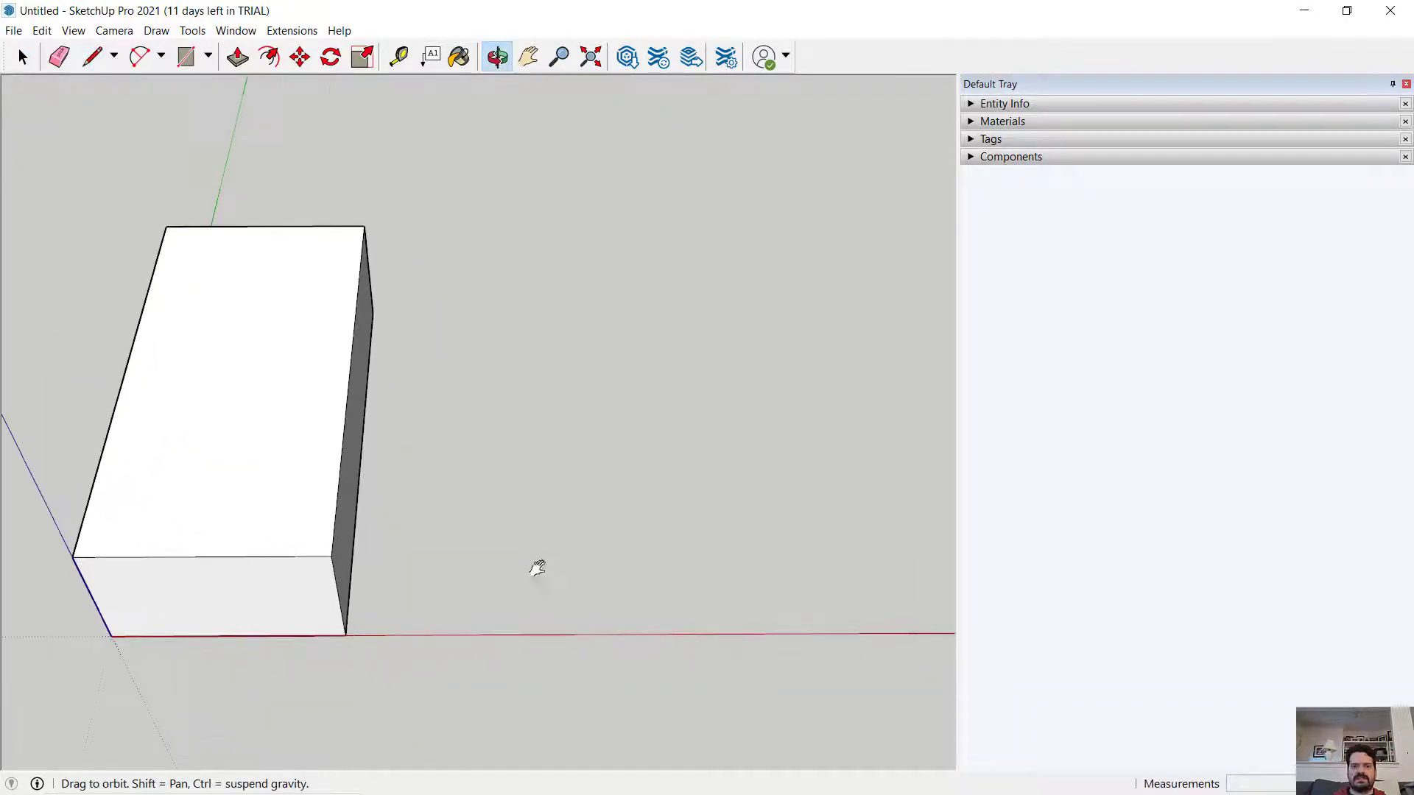
click(90, 57)
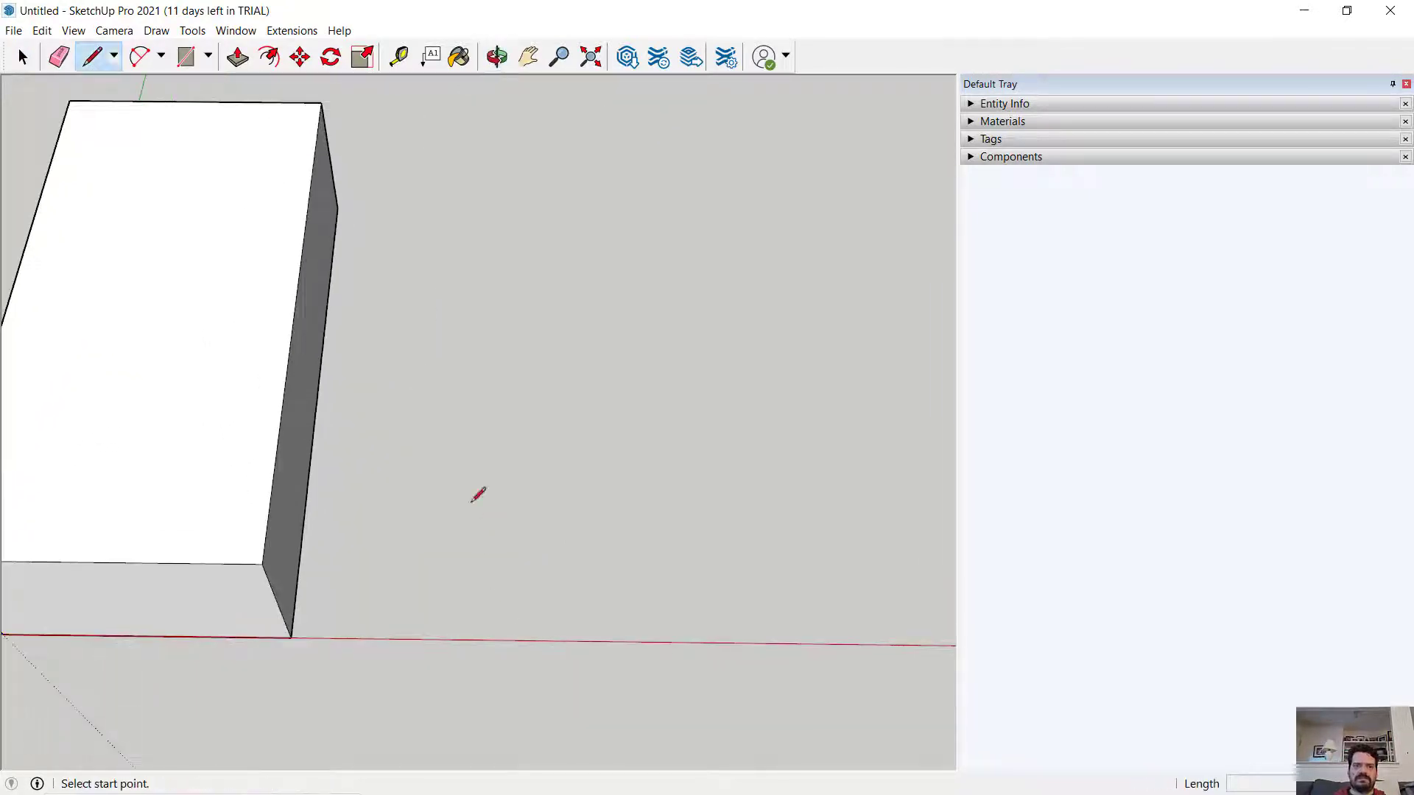
click(477, 497)
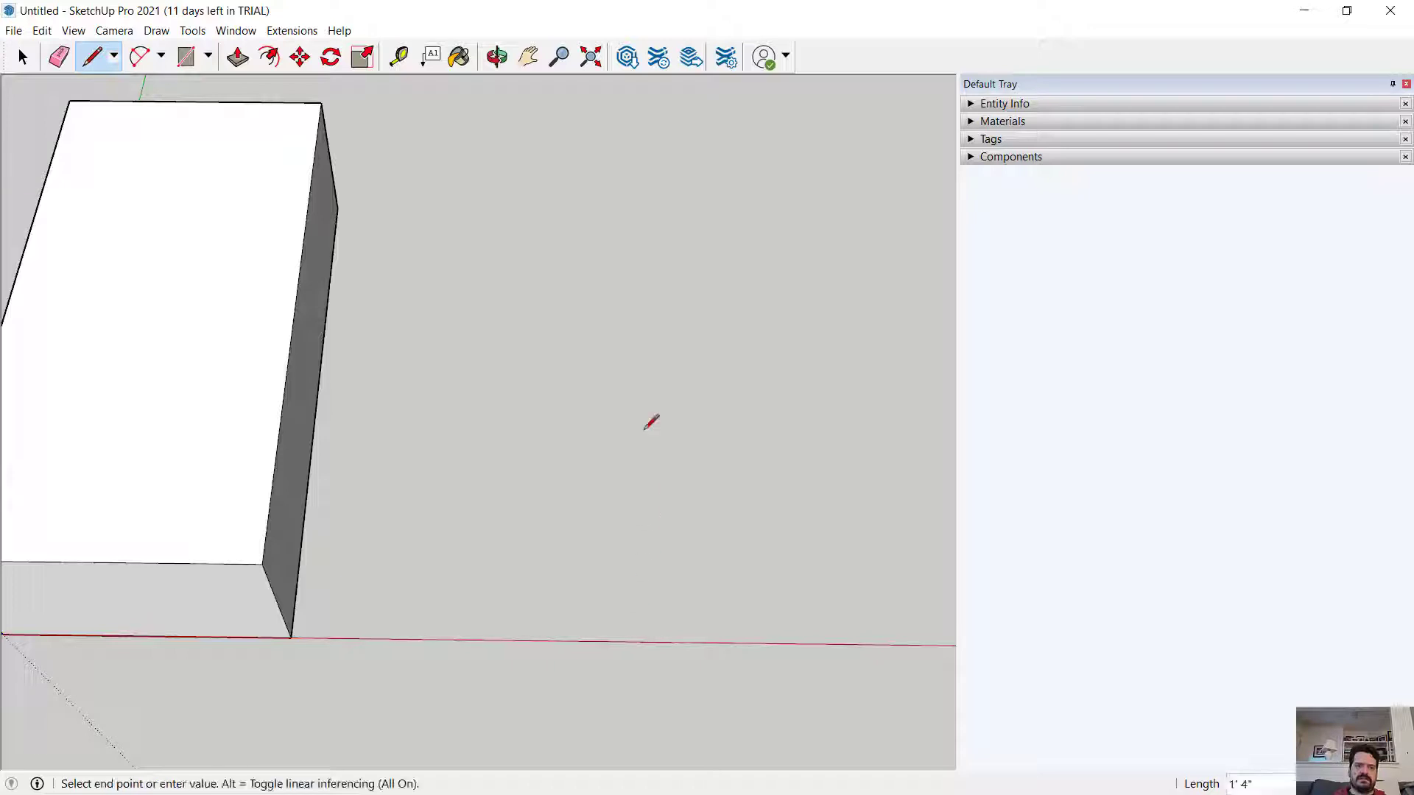
mouse_move(643, 435)
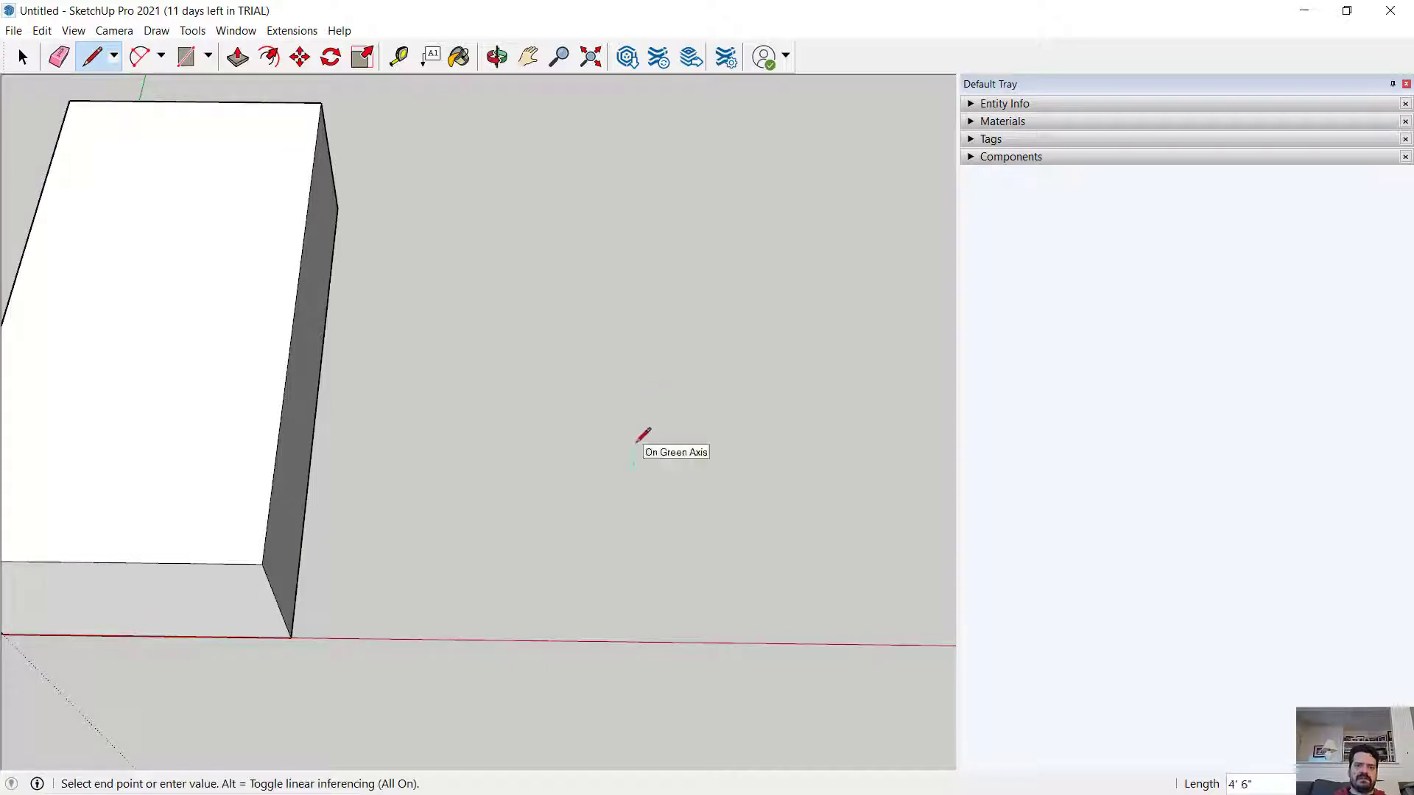
mouse_move(639, 542)
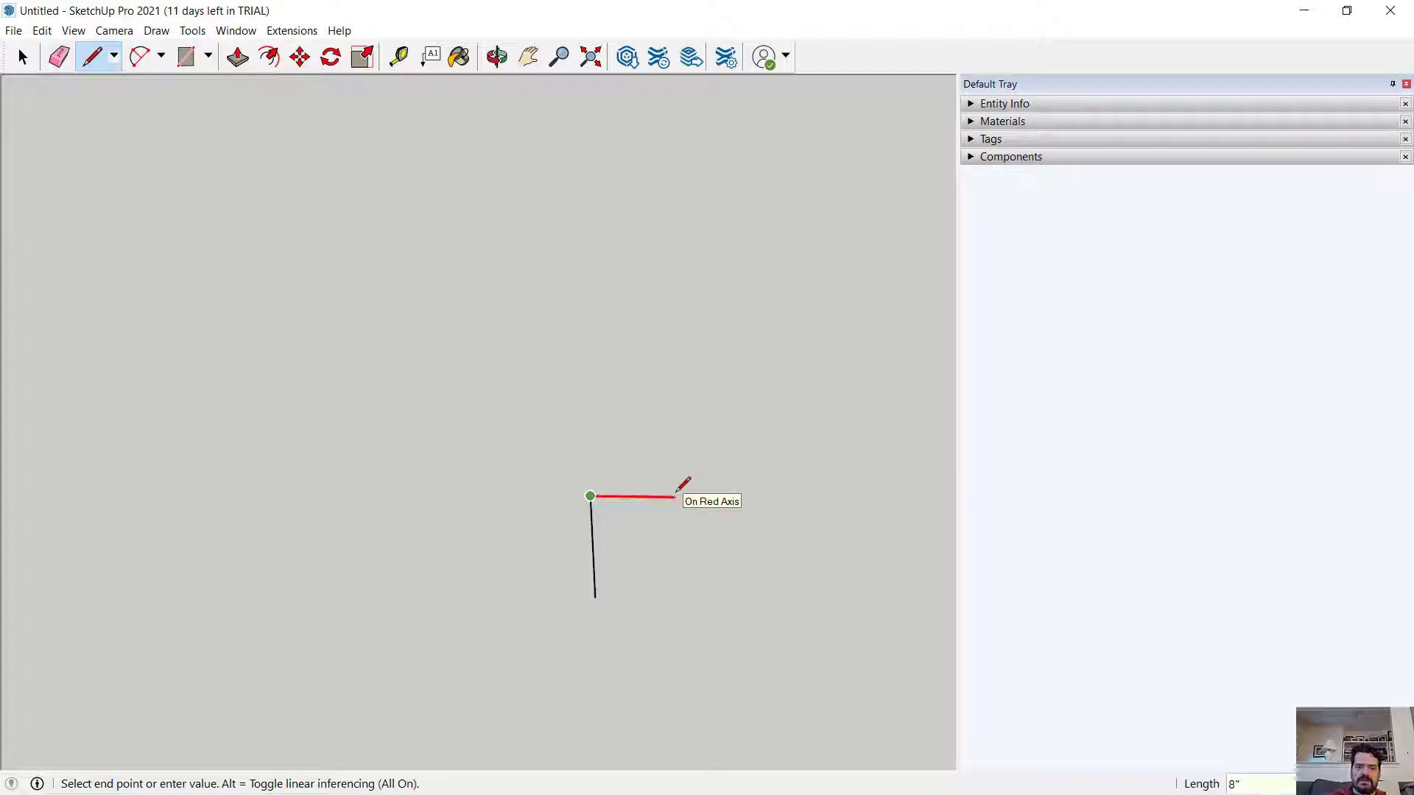
click(662, 496)
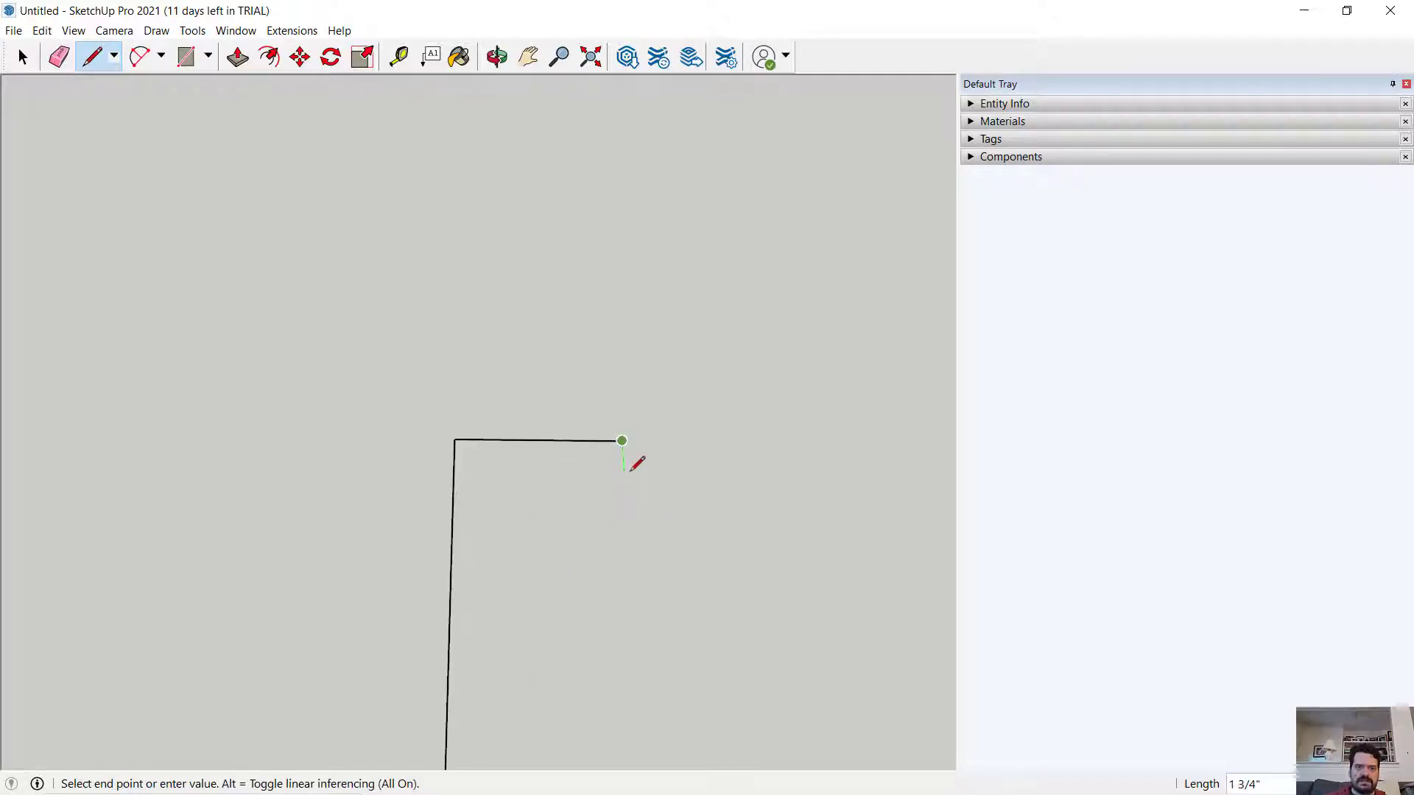
mouse_move(625, 478)
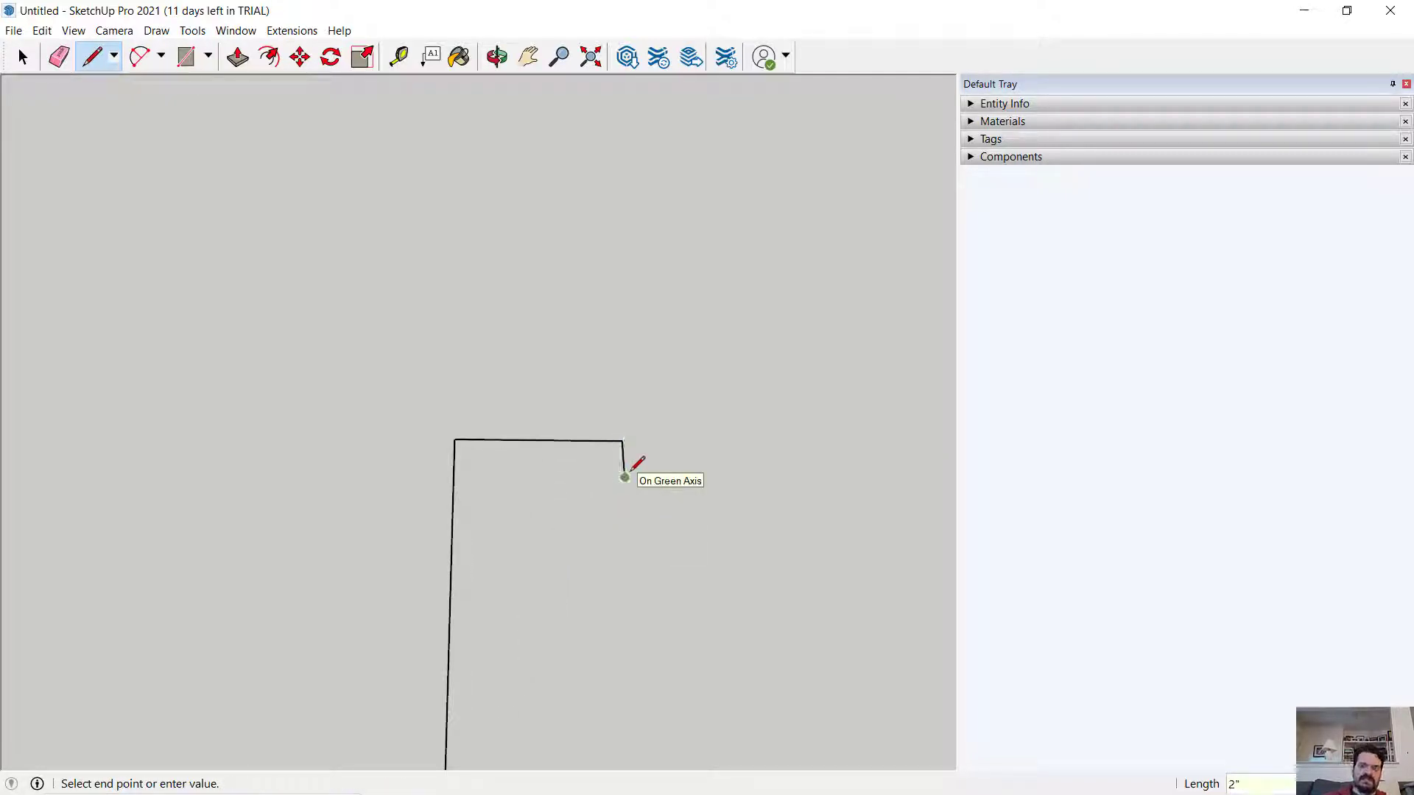
mouse_move(591, 469)
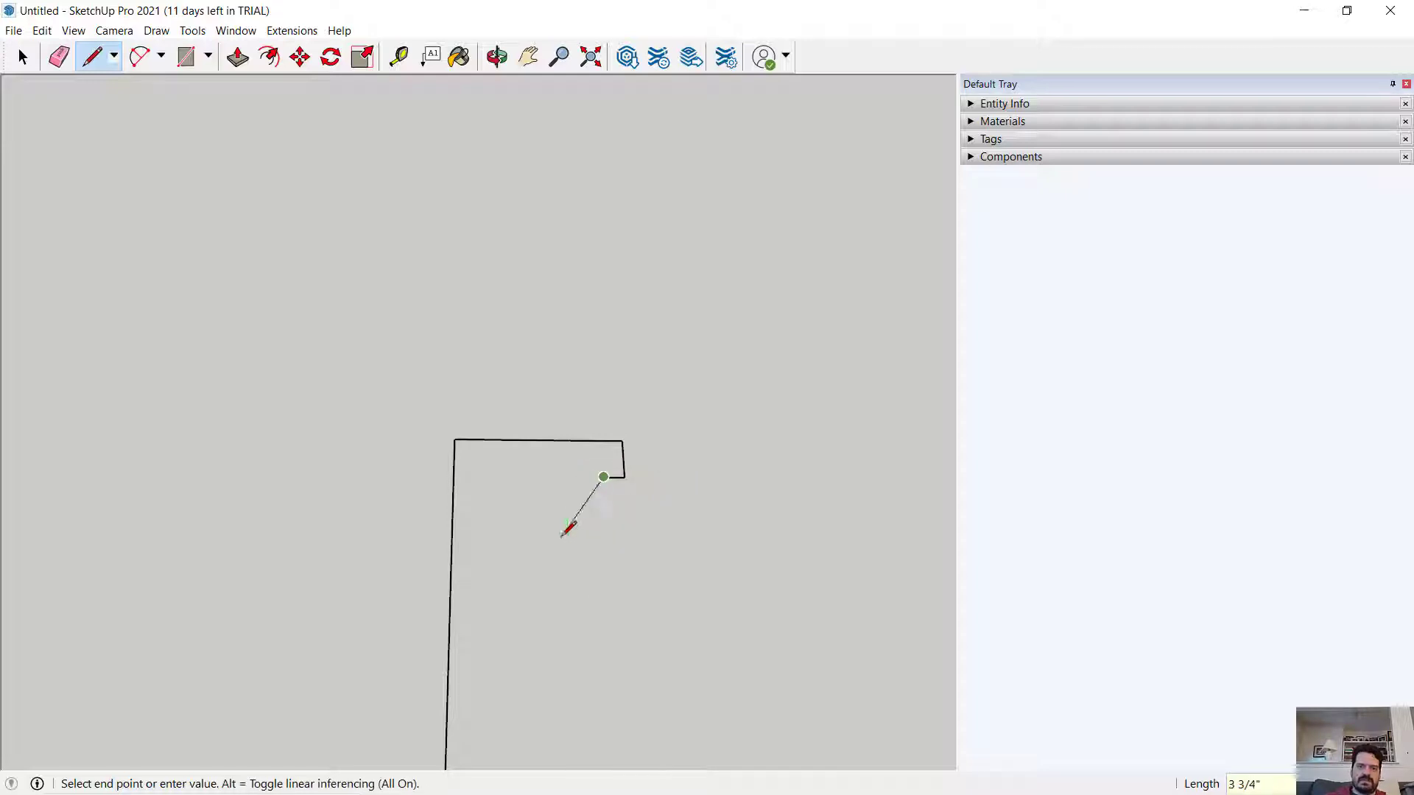
mouse_move(561, 555)
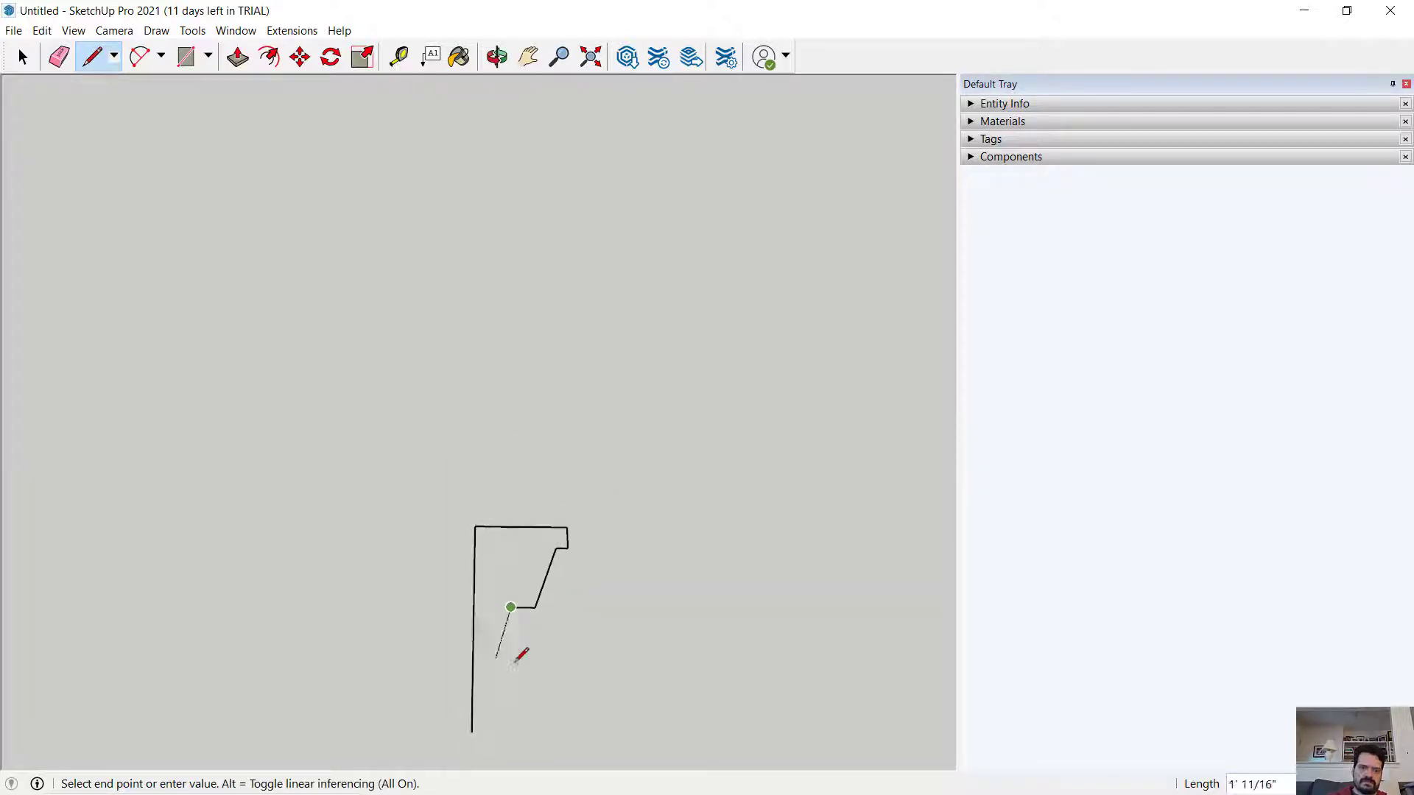
click(510, 674)
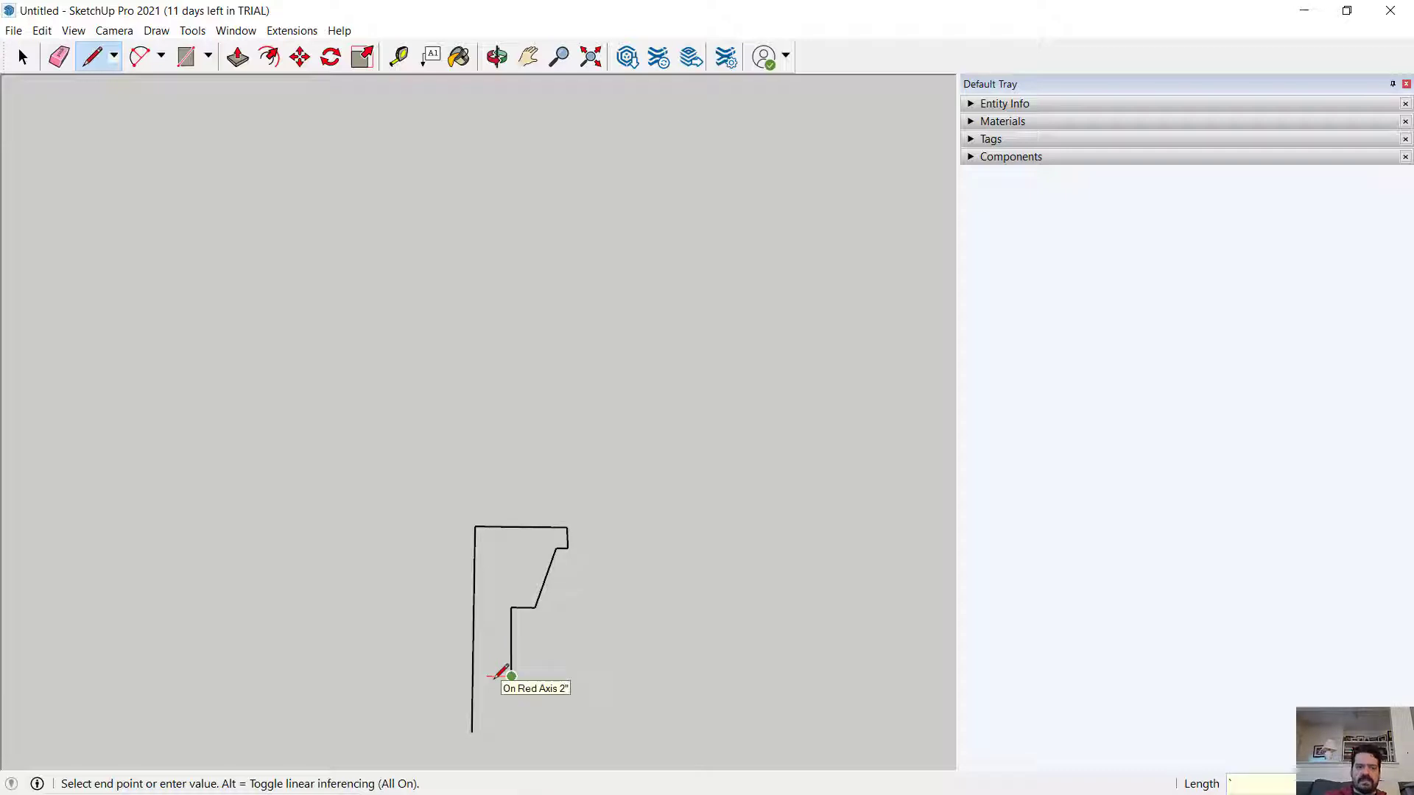
text(11/16")
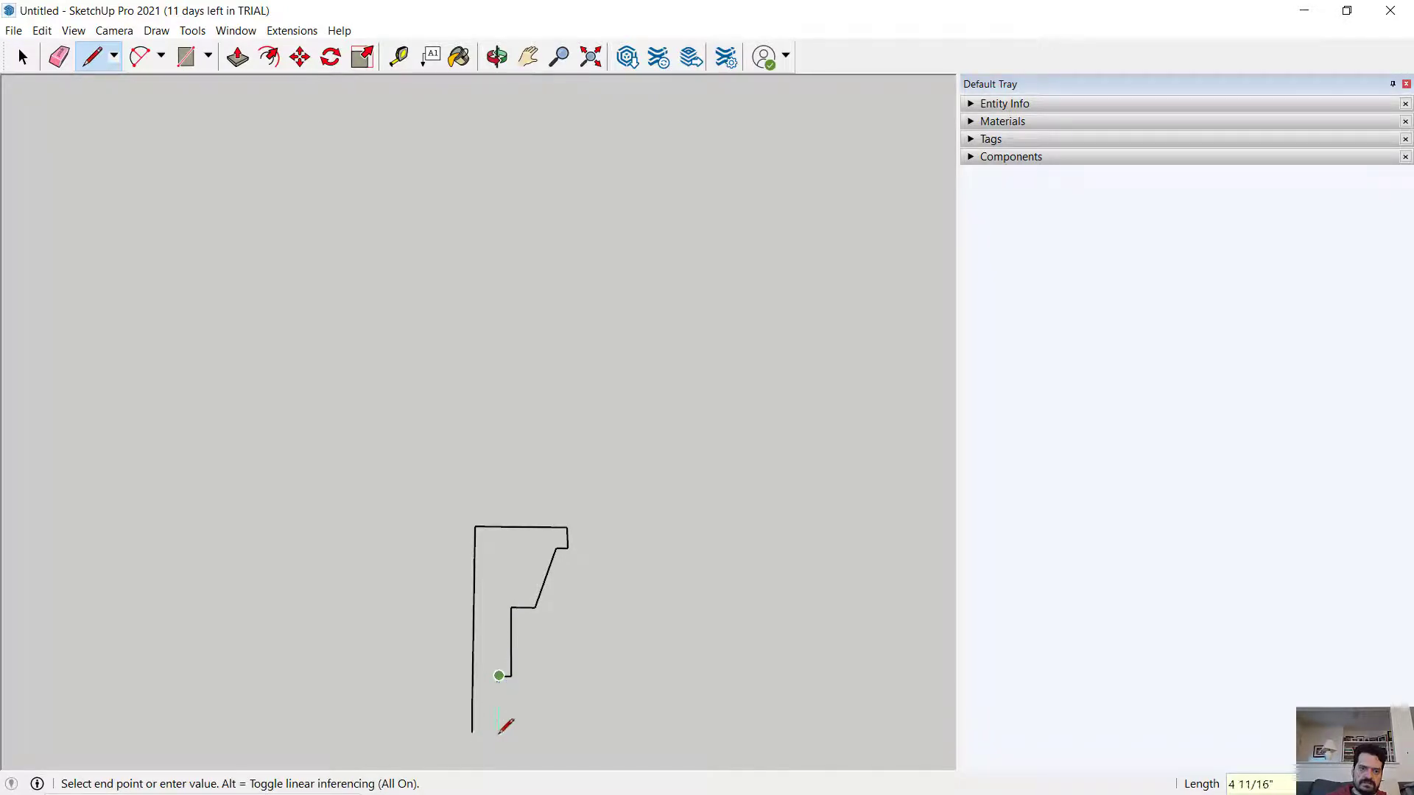
click(498, 730)
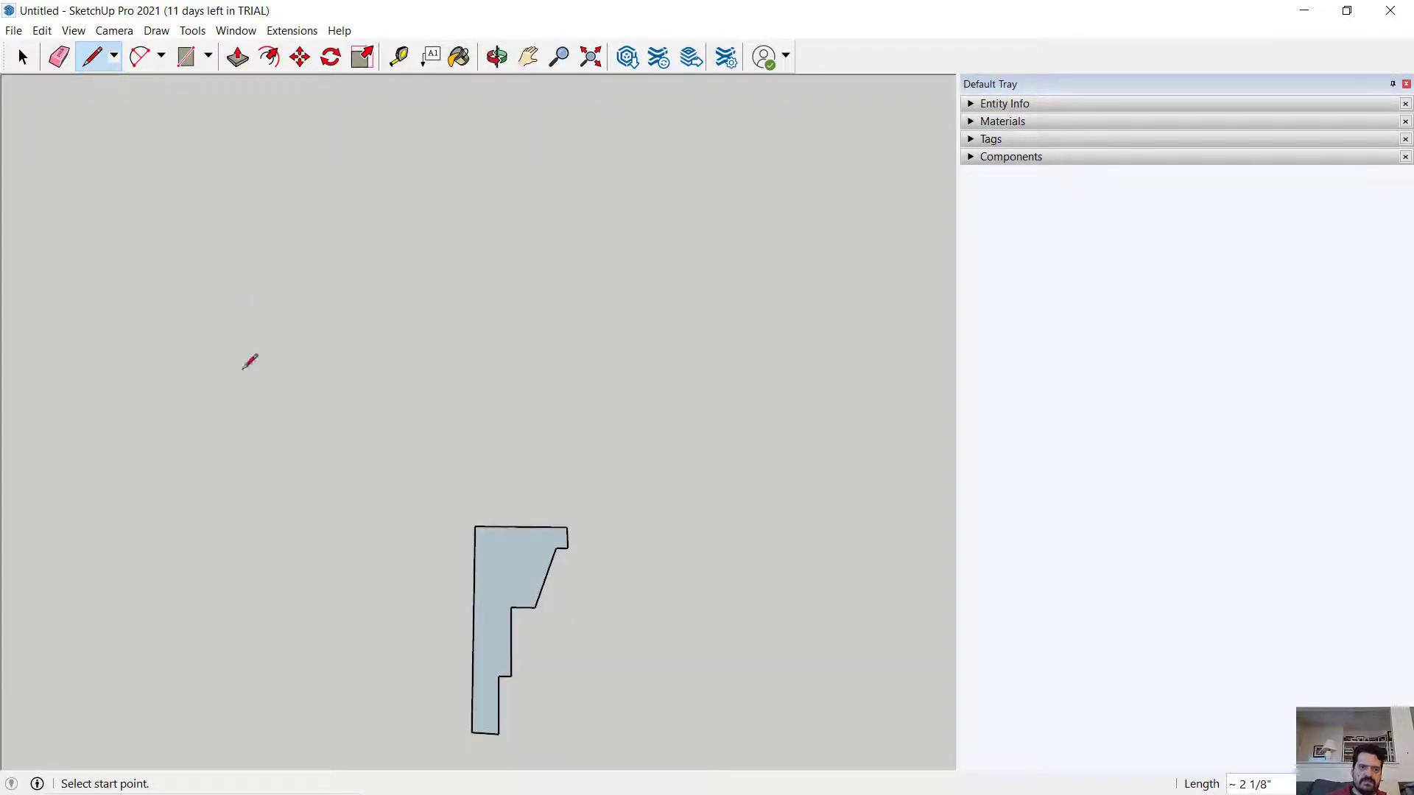
click(496, 57)
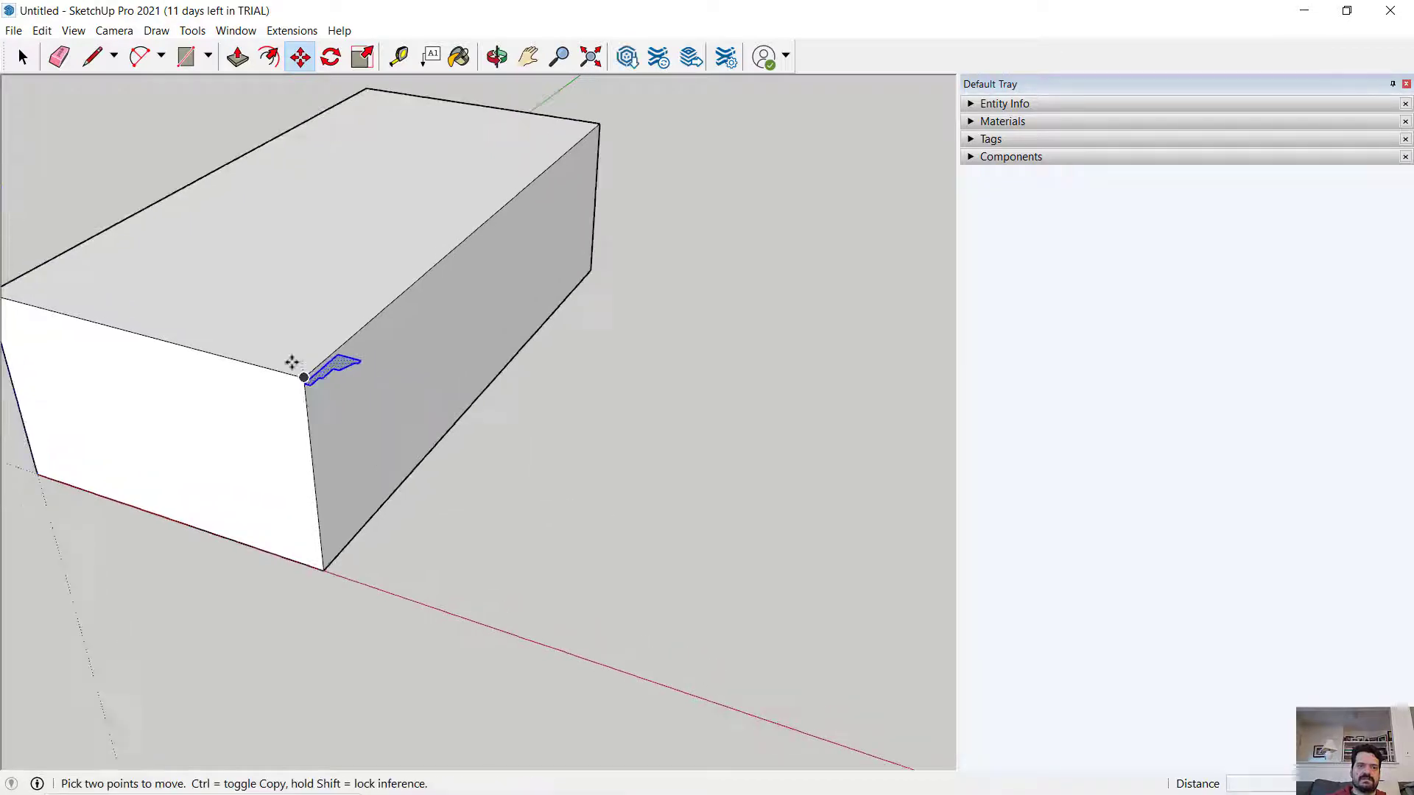
- Snap the profile to the slab's top corner and rotate it 90° upright onto the side face
scroll(up, 3)
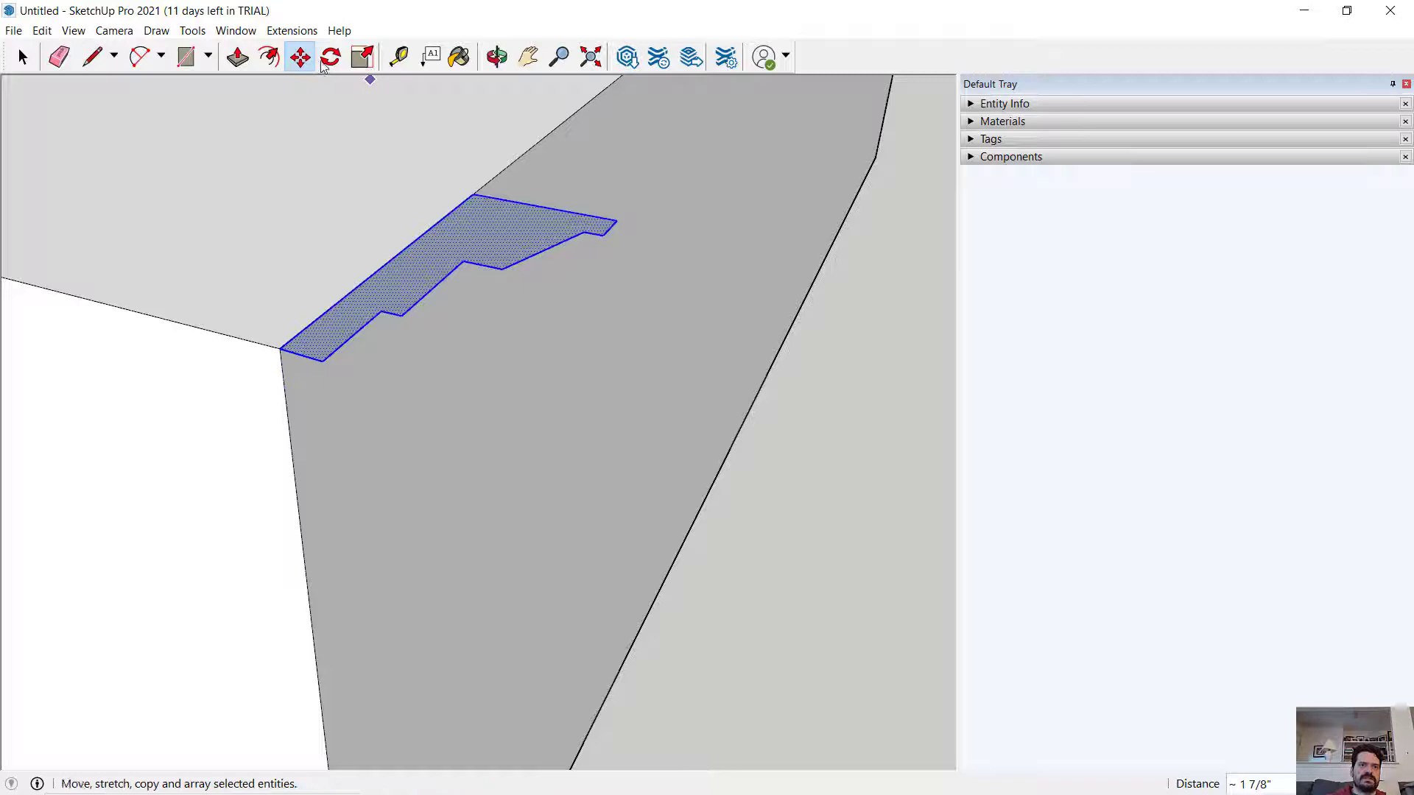
click(329, 57)
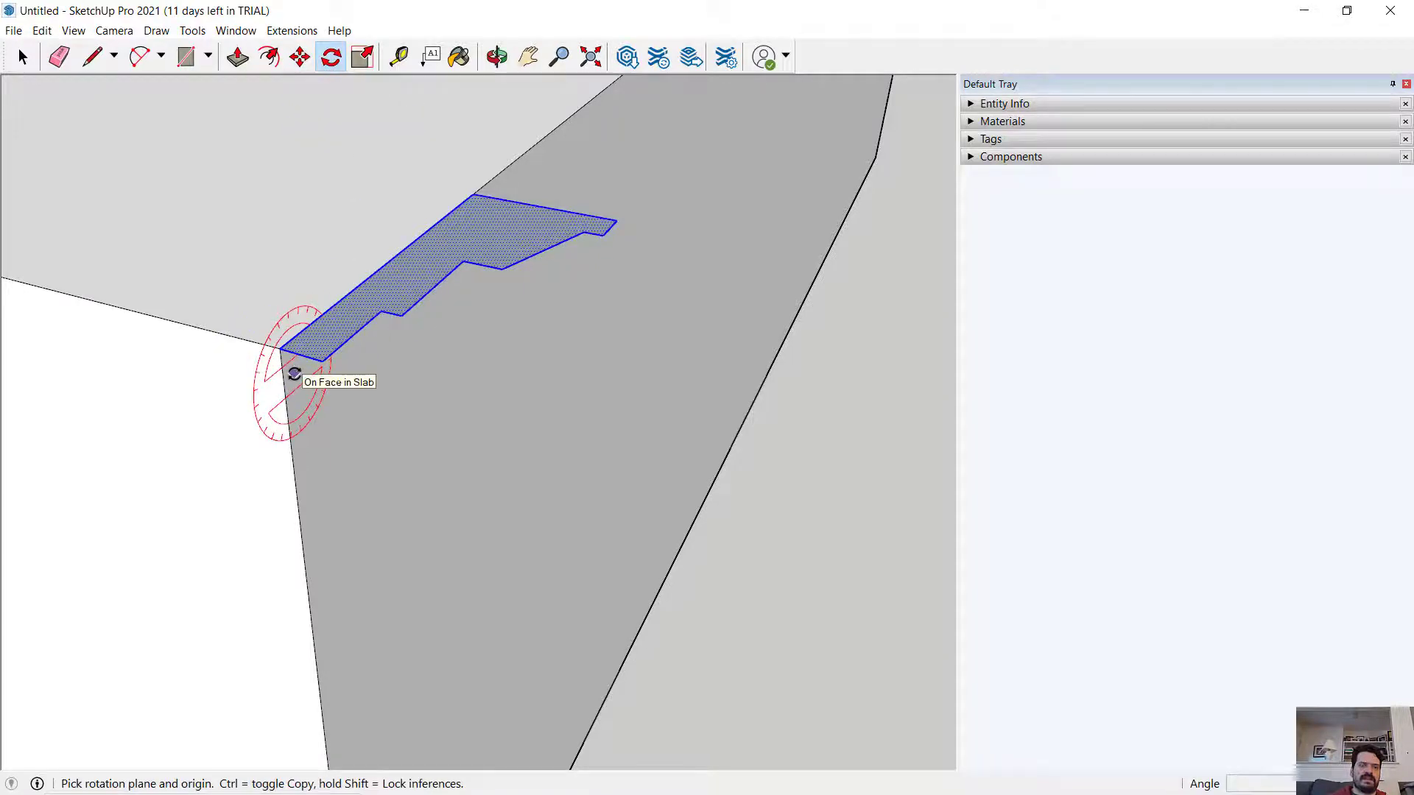
mouse_move(398, 467)
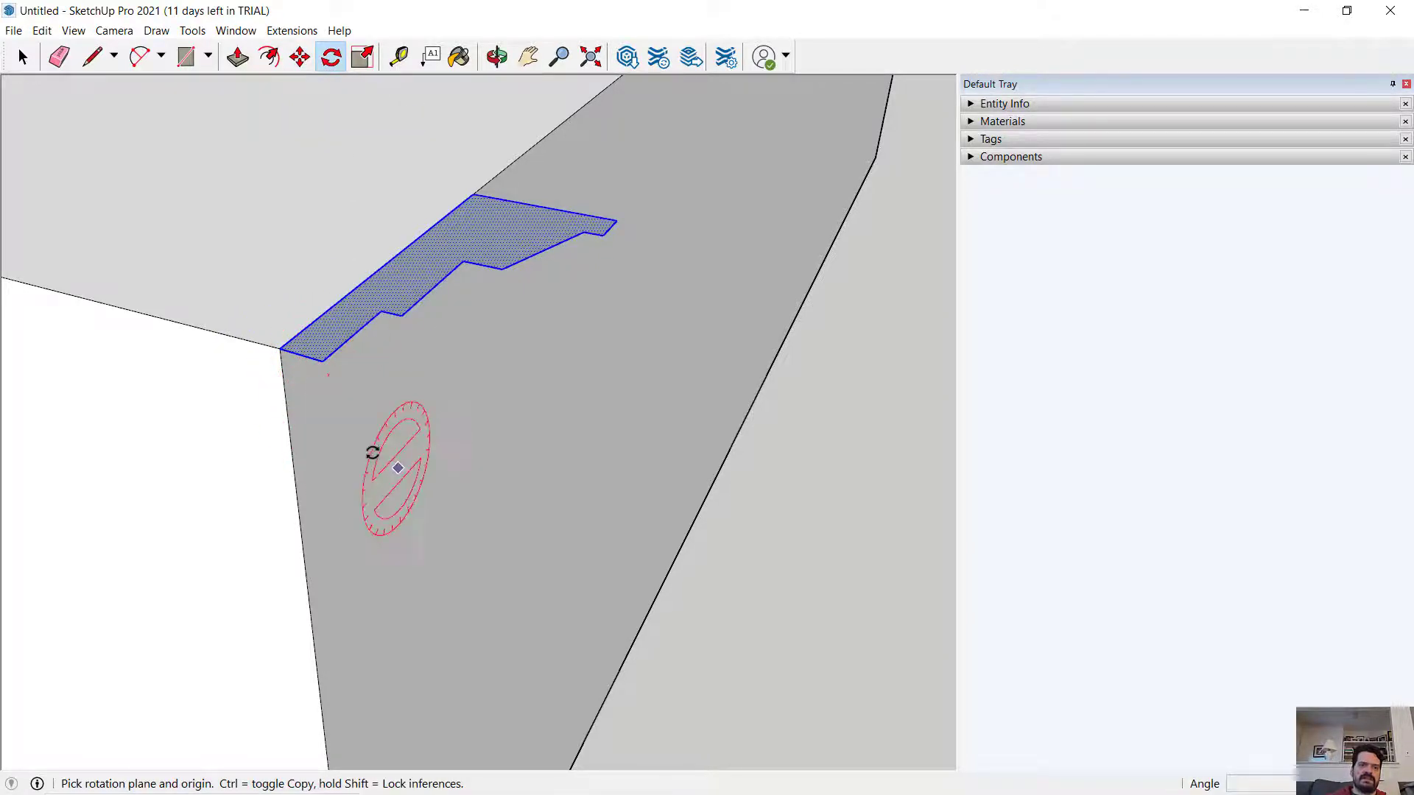
mouse_move(337, 378)
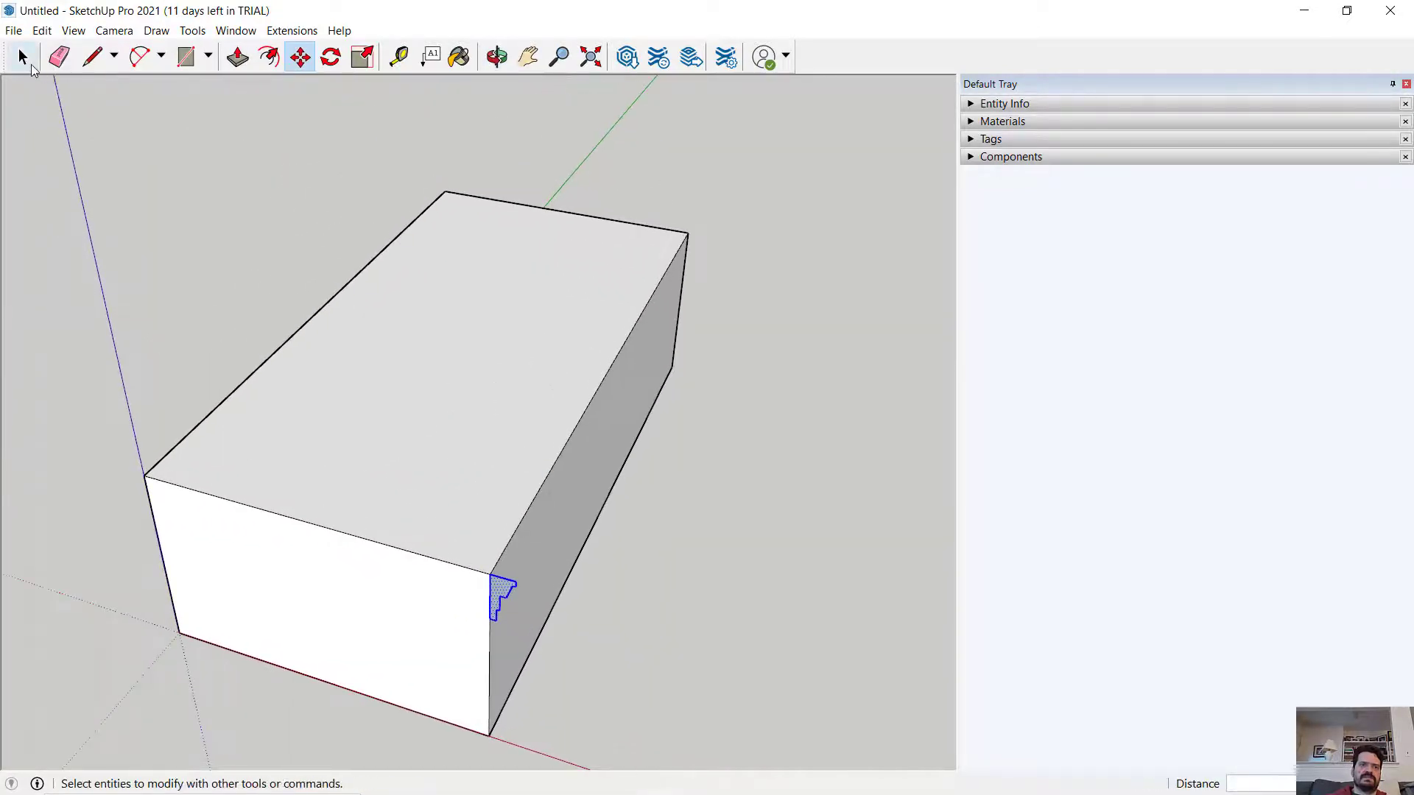
mouse_move(92, 57)
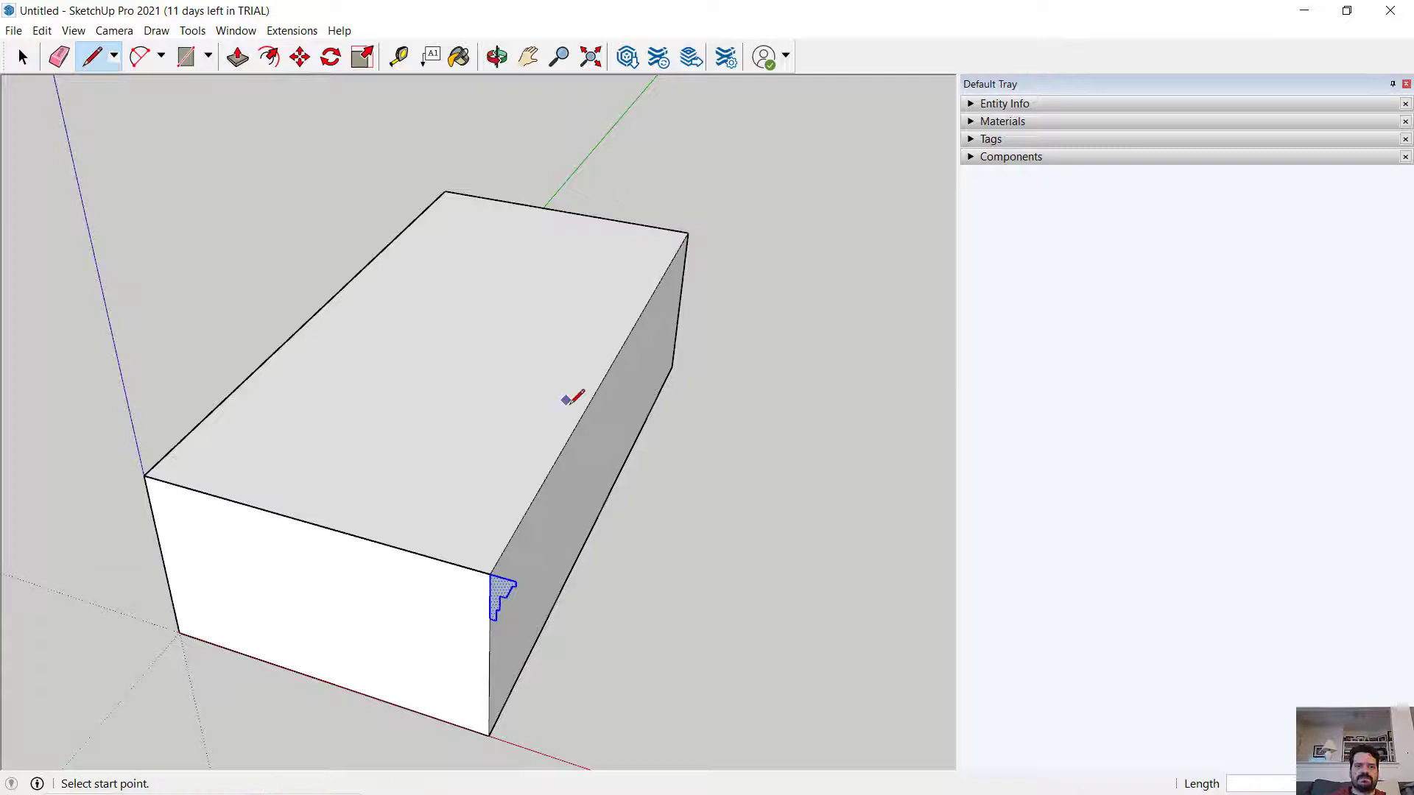
- Trace over the slab's top rim edges and pick the top face as the Follow Me path
click(144, 475)
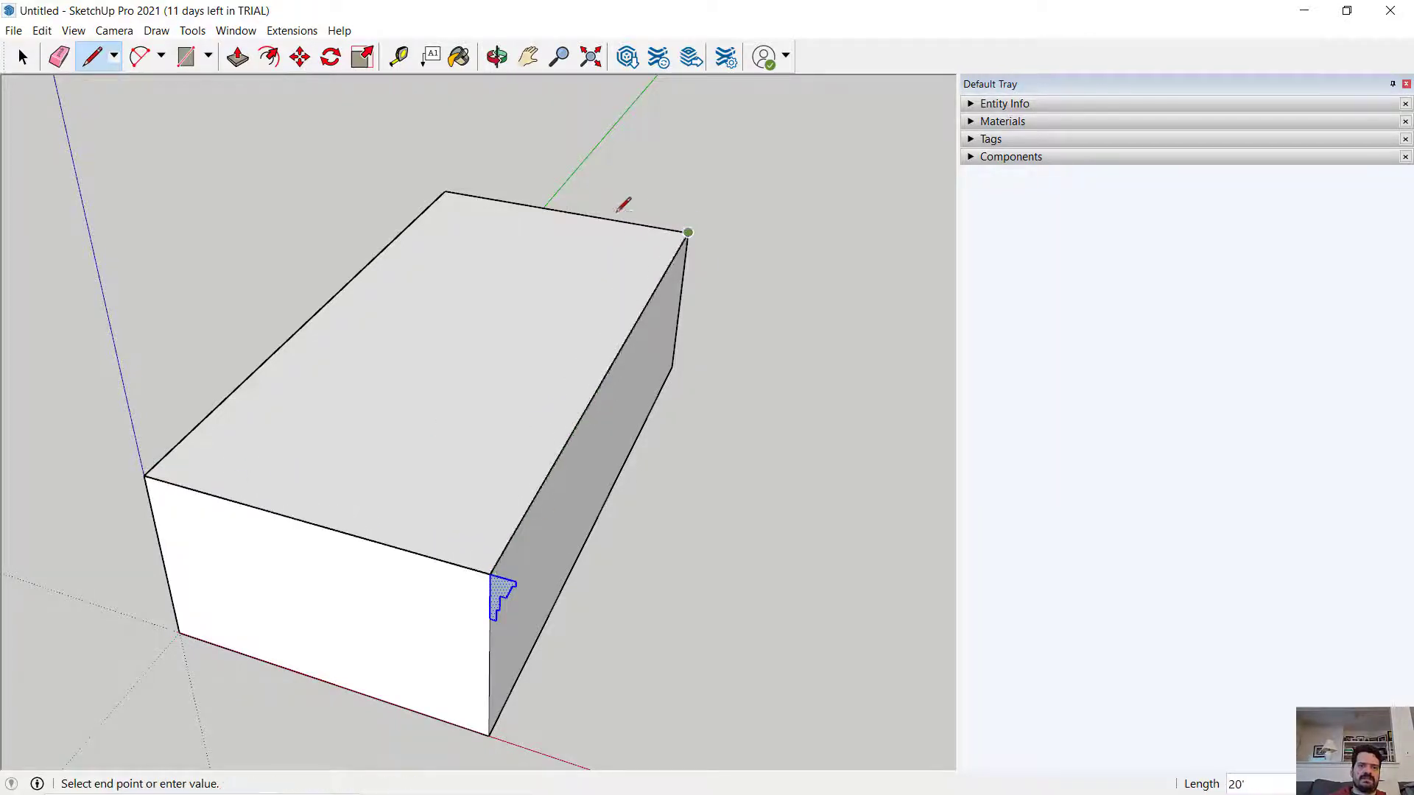
mouse_move(142, 475)
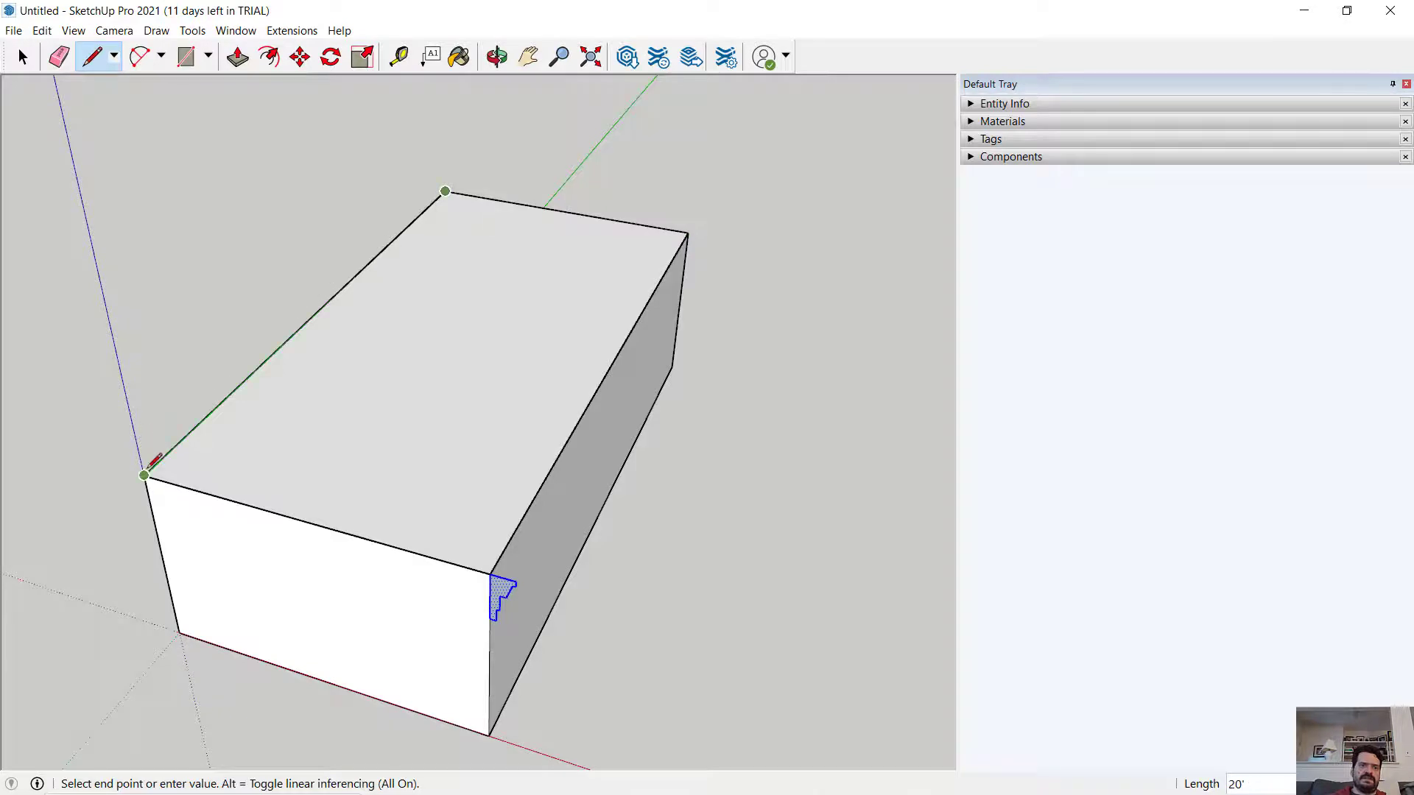
click(23, 56)
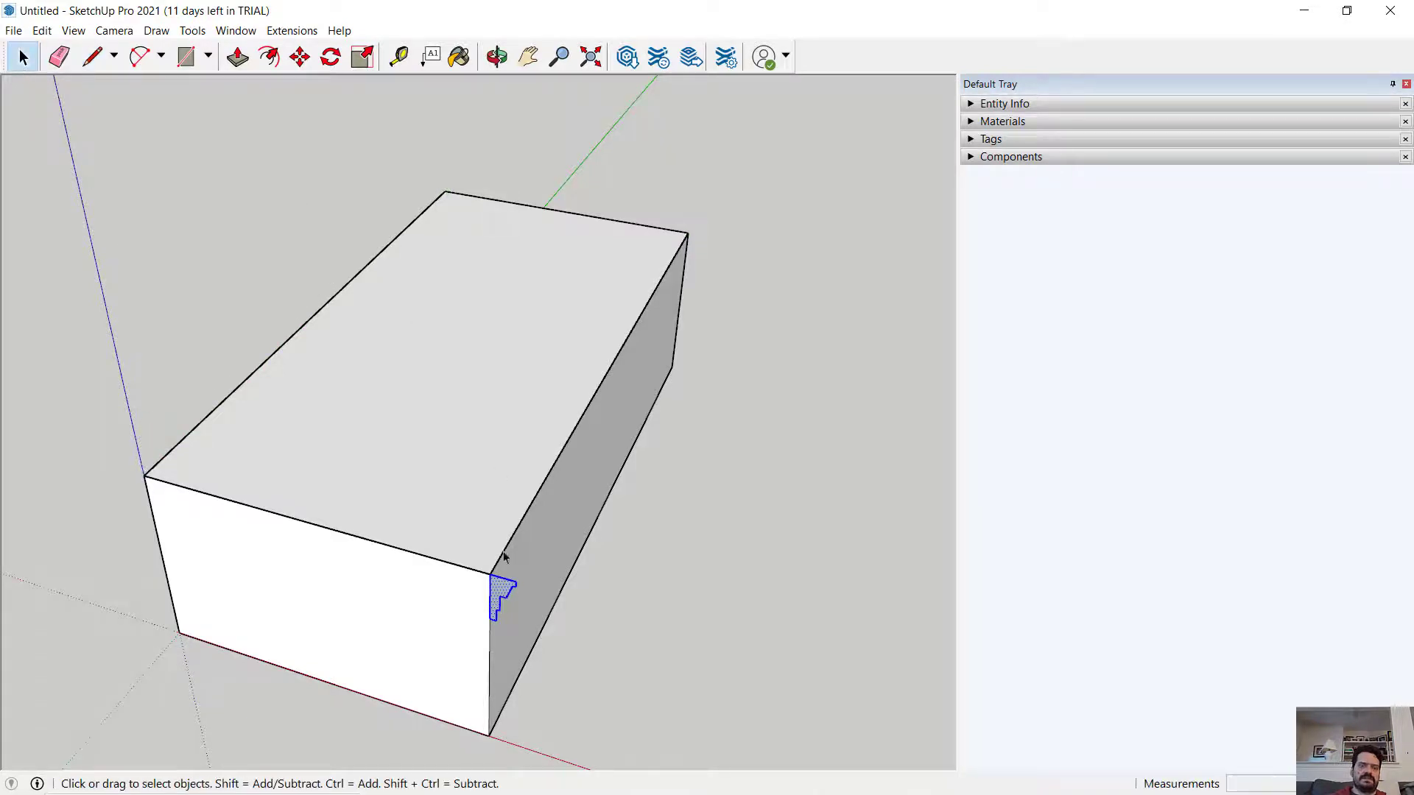
mouse_move(645, 230)
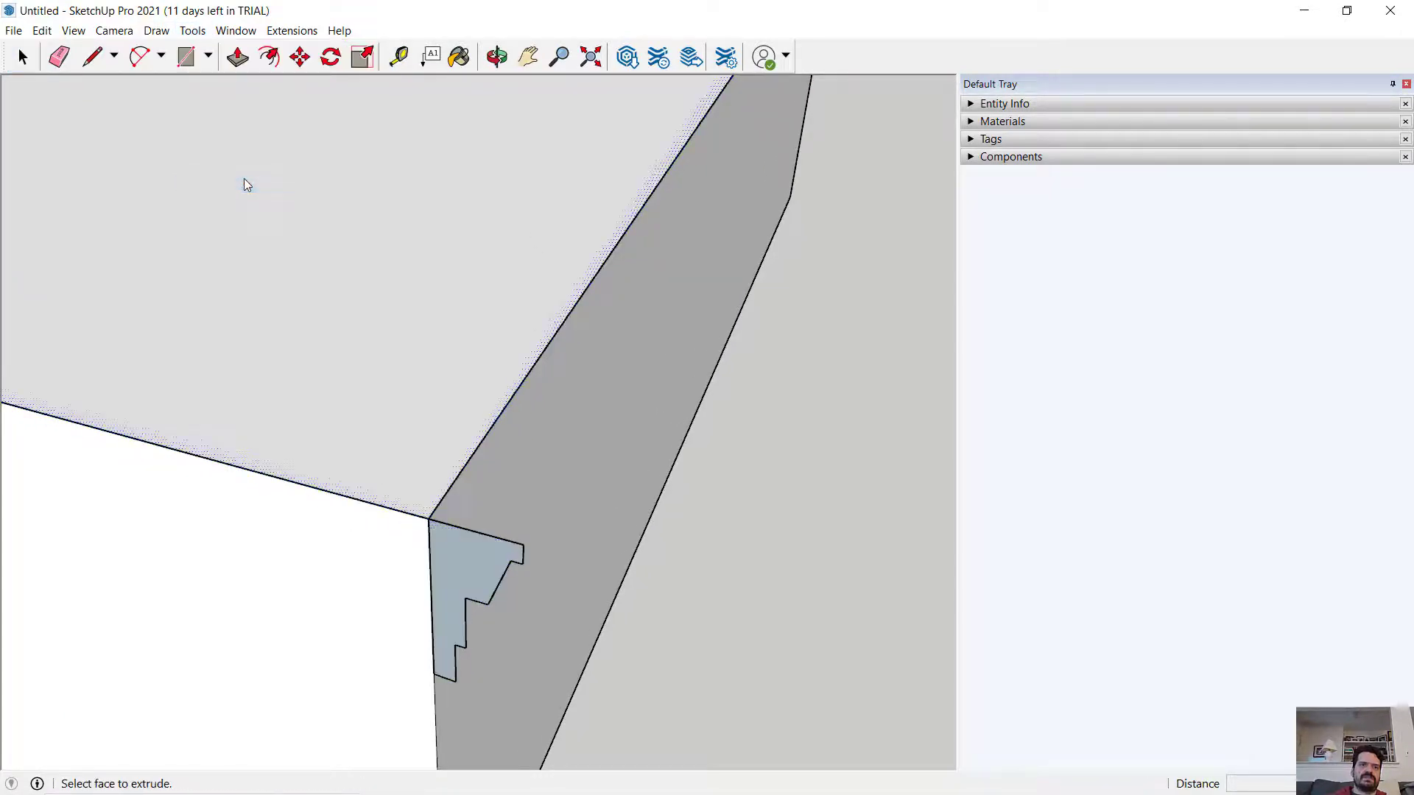
mouse_move(382, 413)
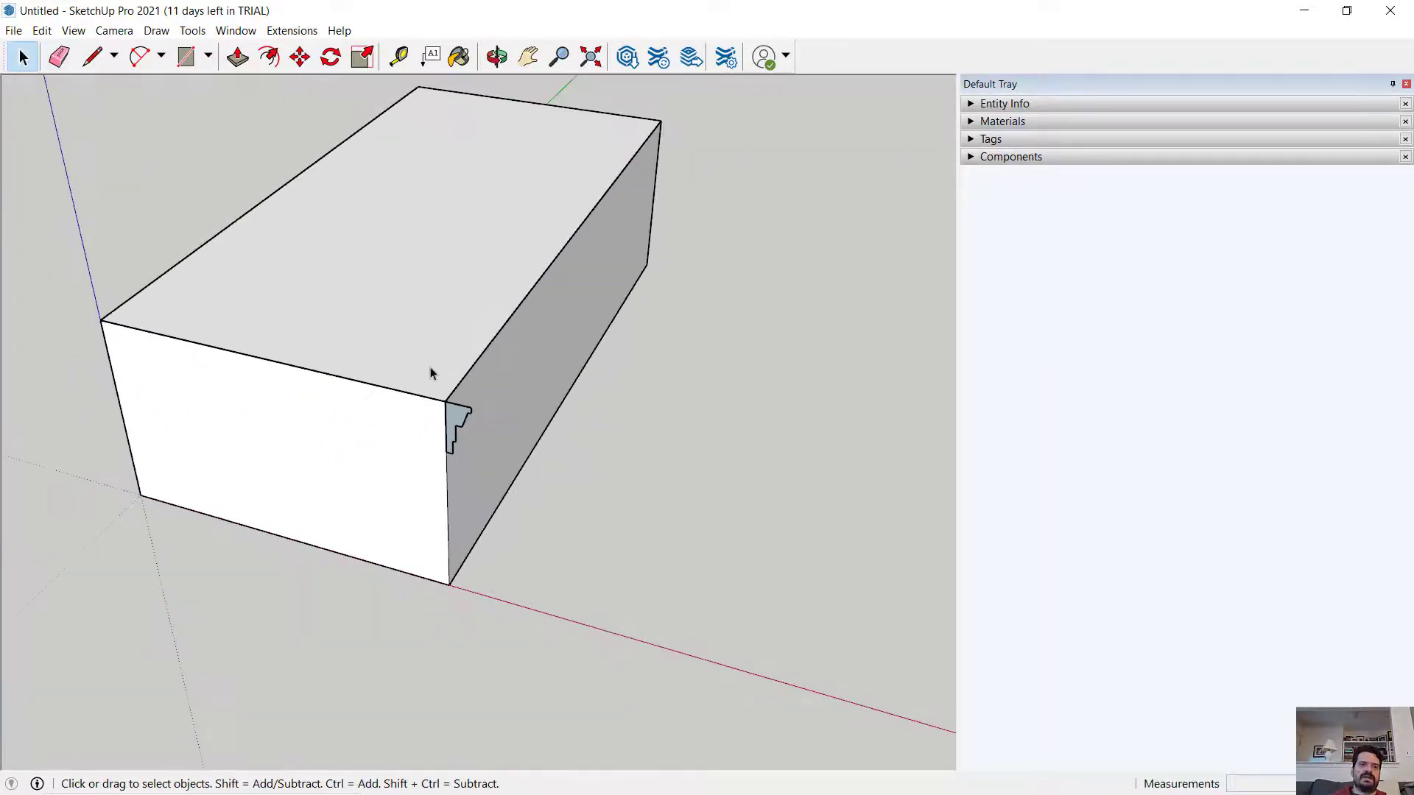
click(408, 399)
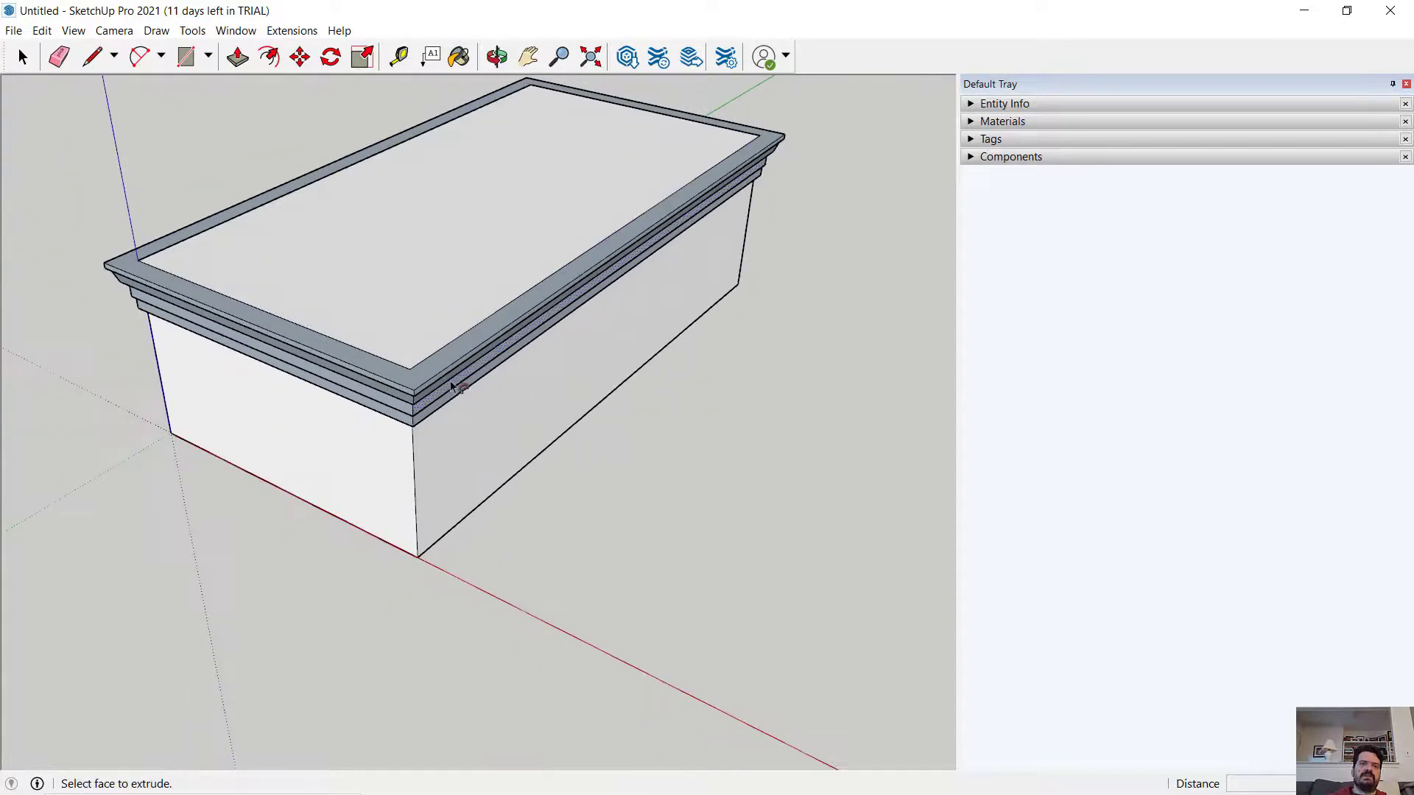
- Extrude the profile around the top edge with Follow Me into a continuous crown molding band
click(497, 57)
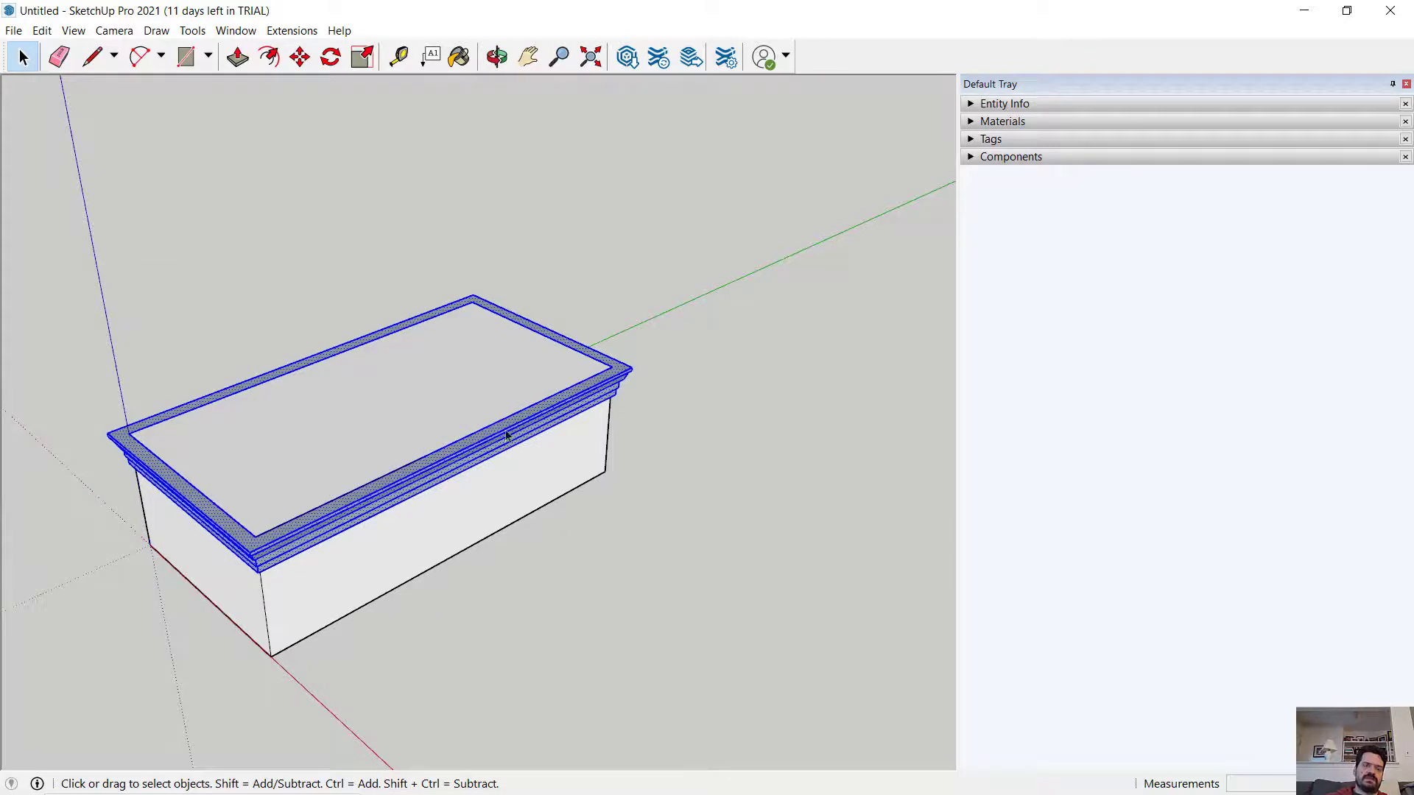
- Select trim and slab together and create the component Slab_With_Trim
right_click(505, 437)
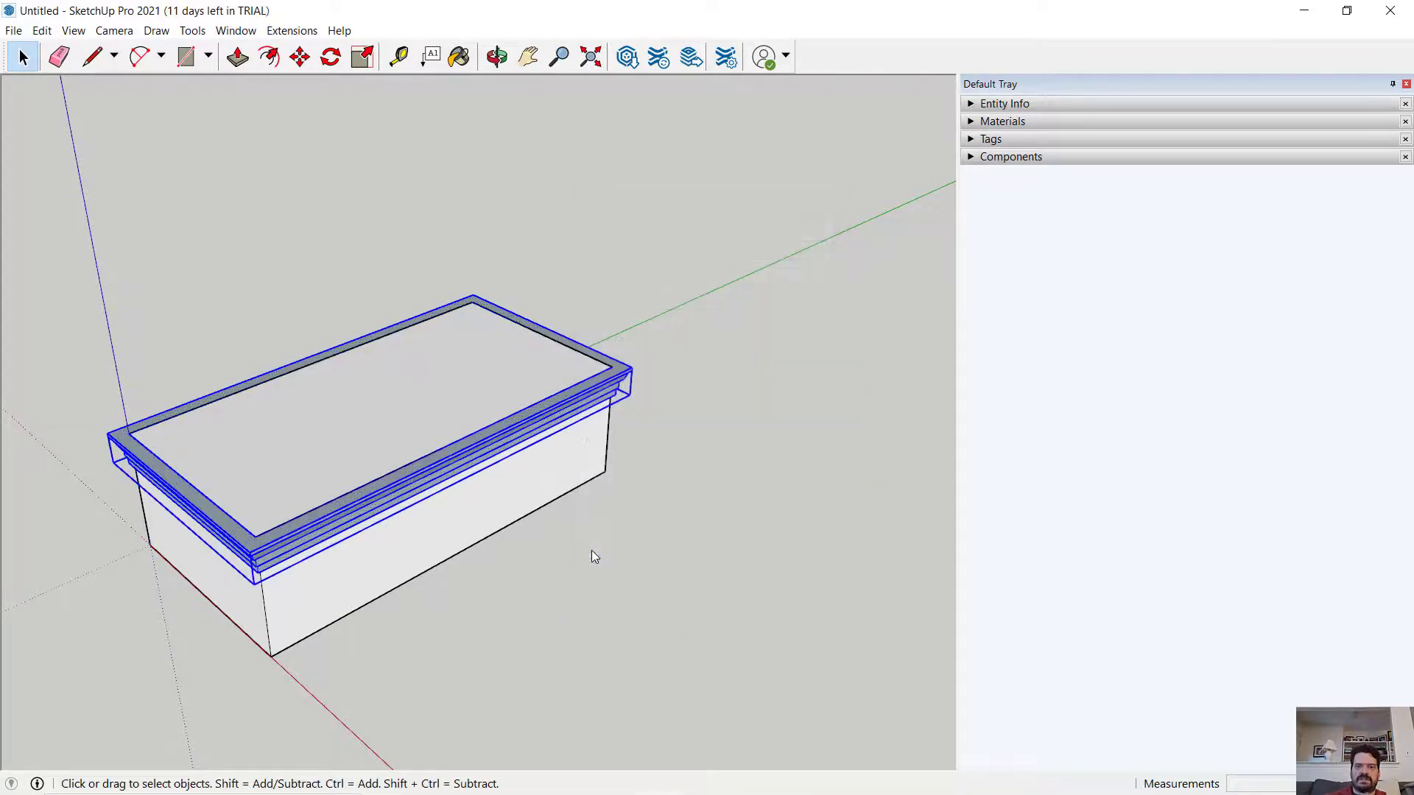
click(51, 237)
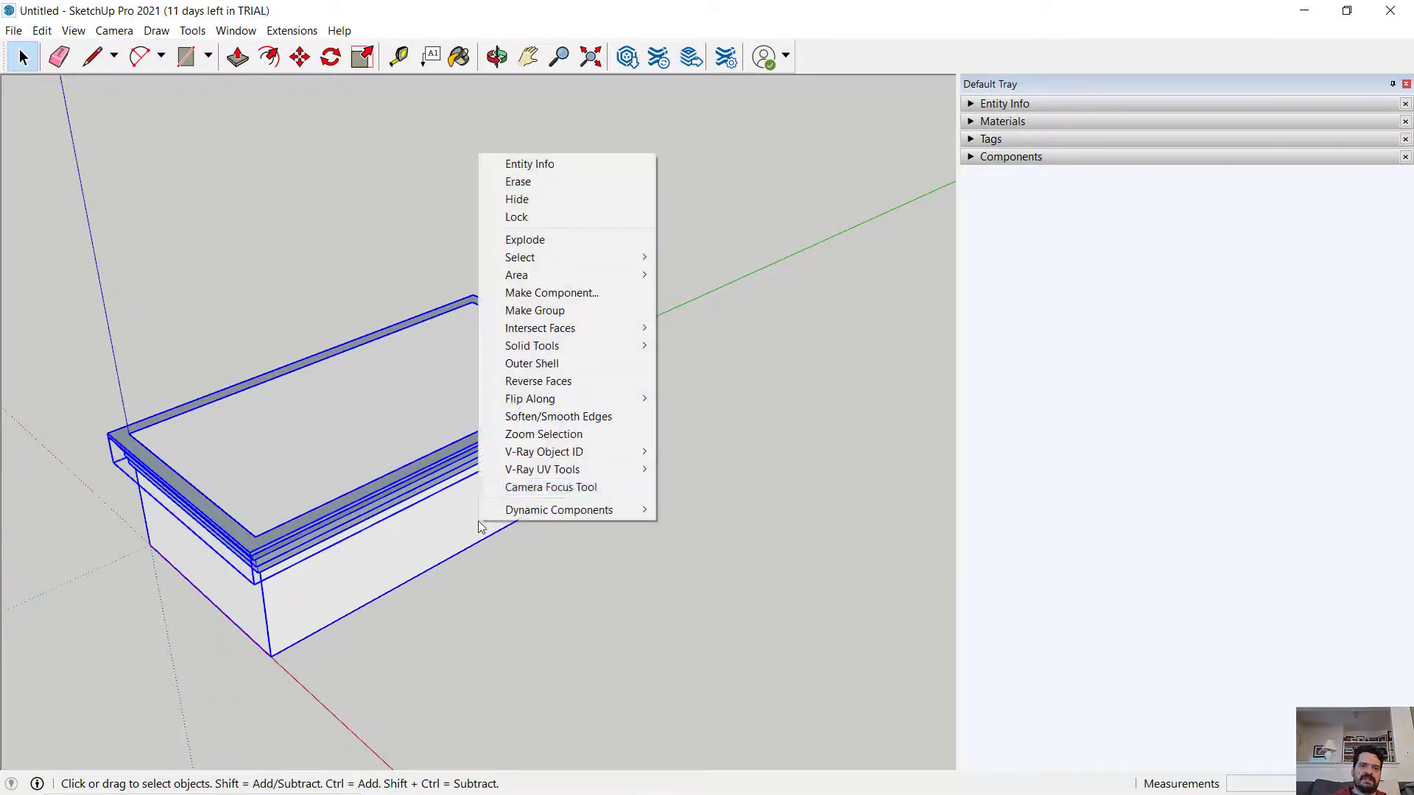
click(551, 293)
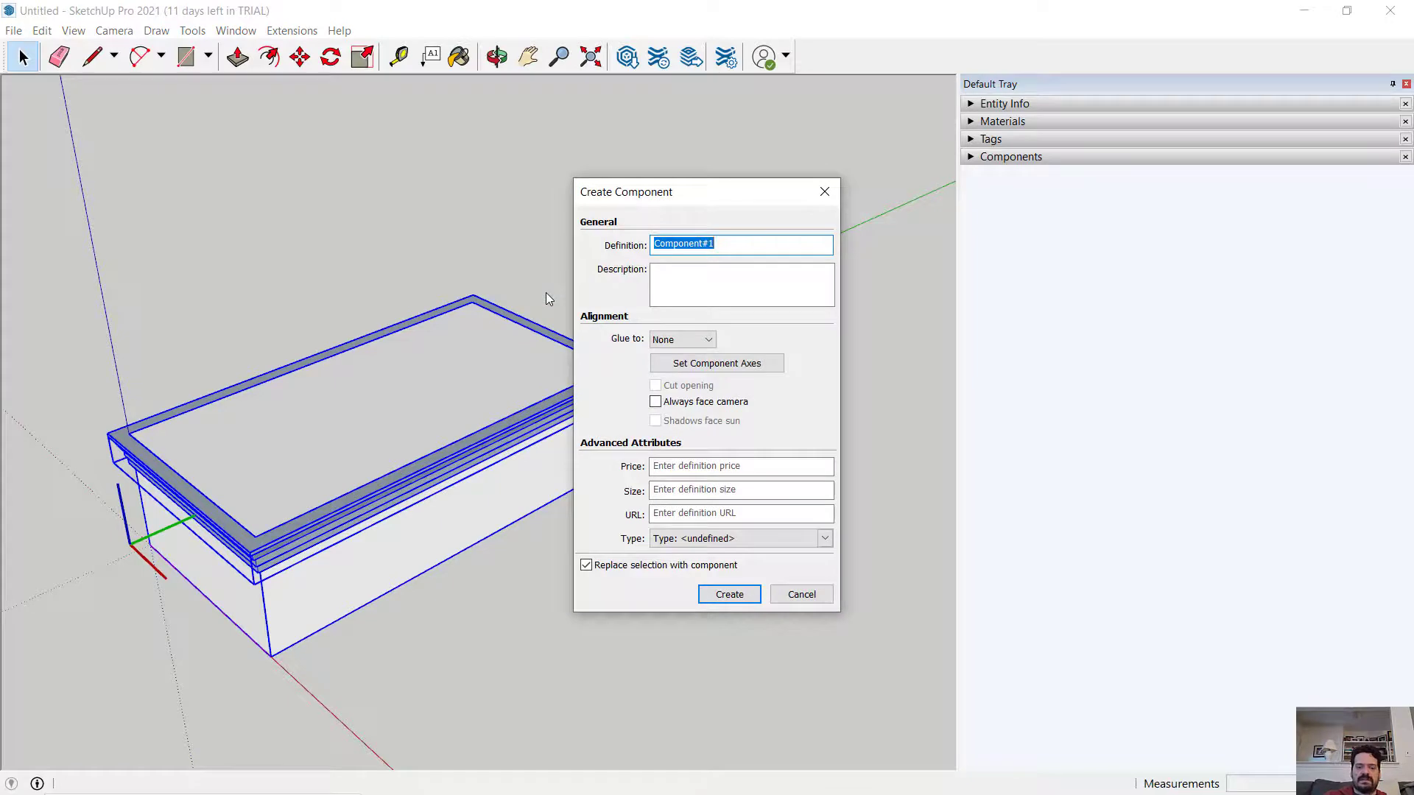
text(Slab_With)
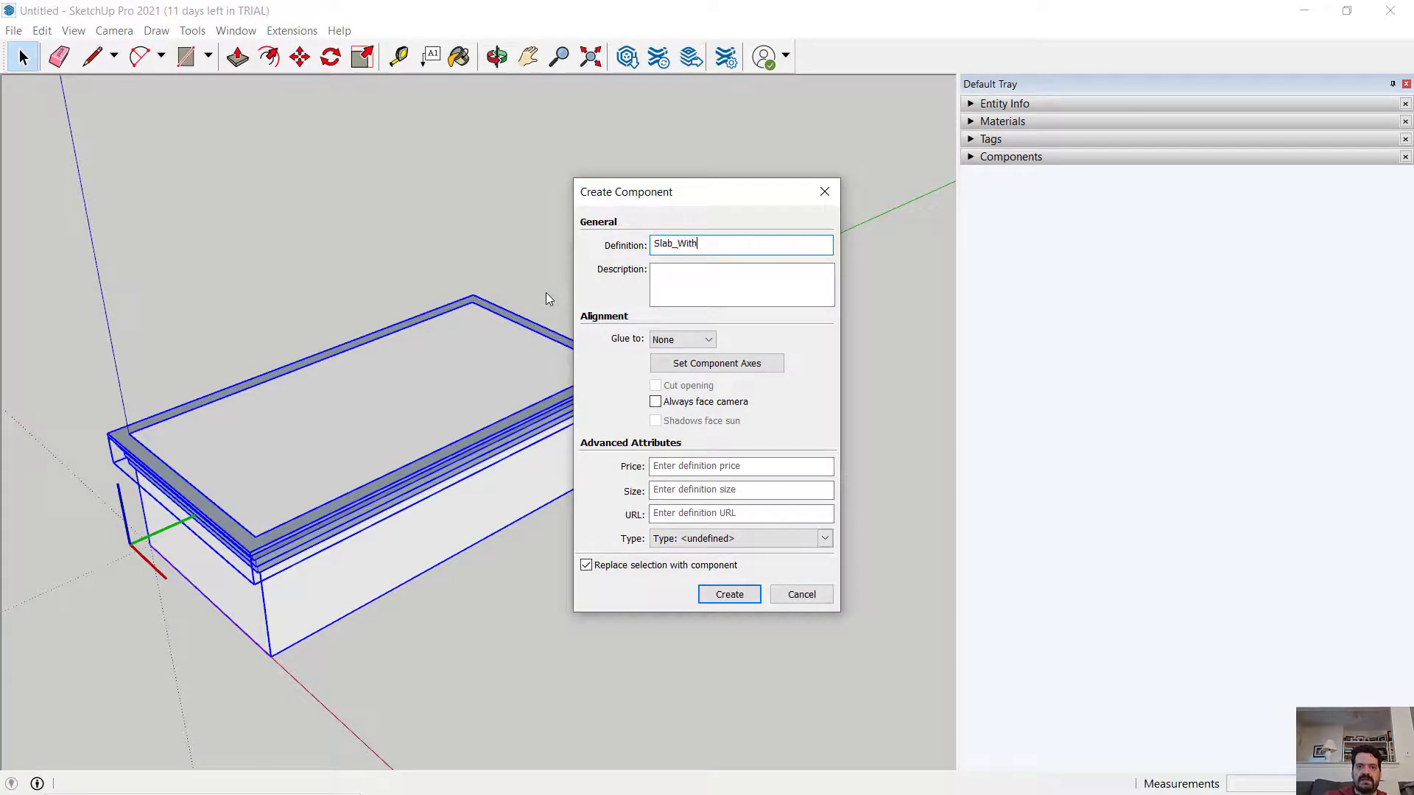
click(729, 595)
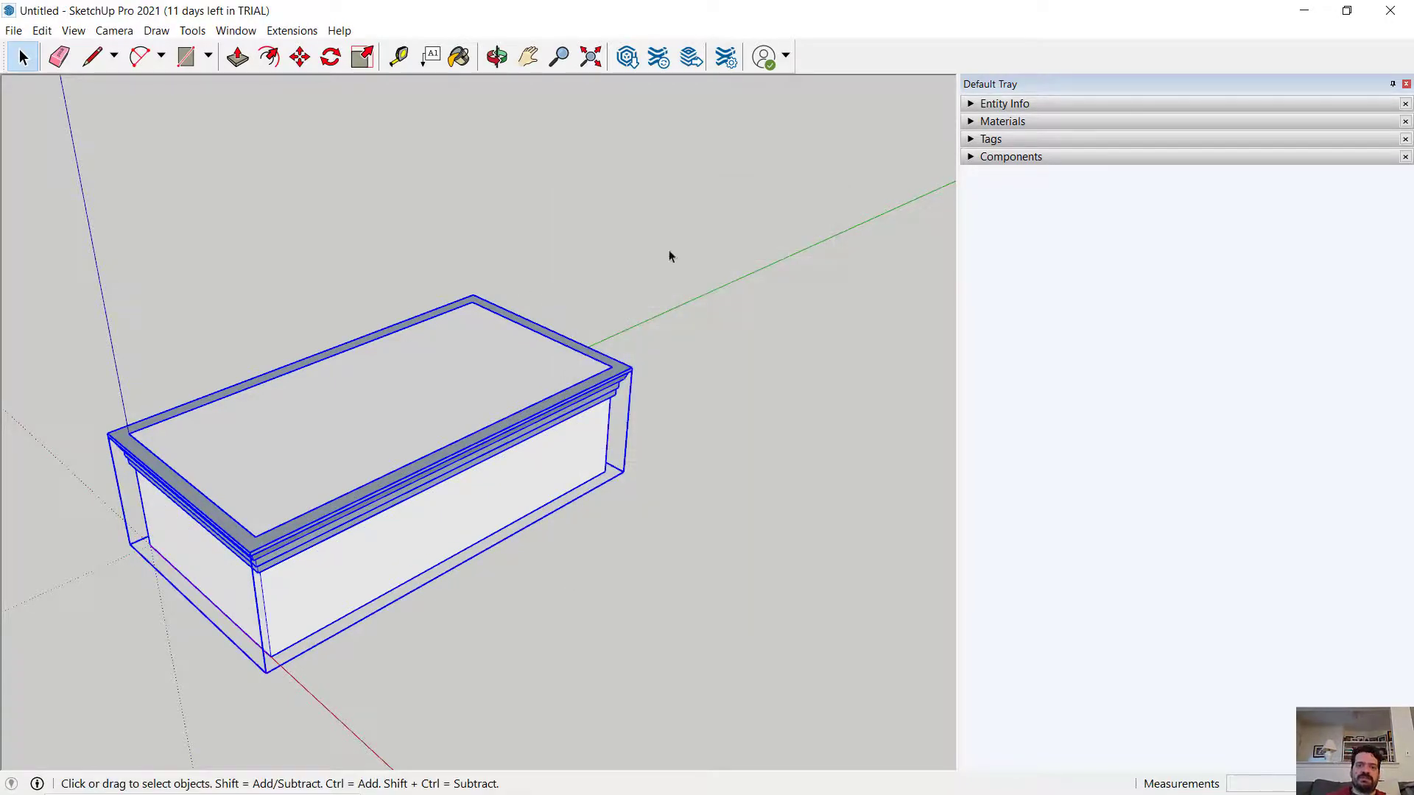
click(1010, 156)
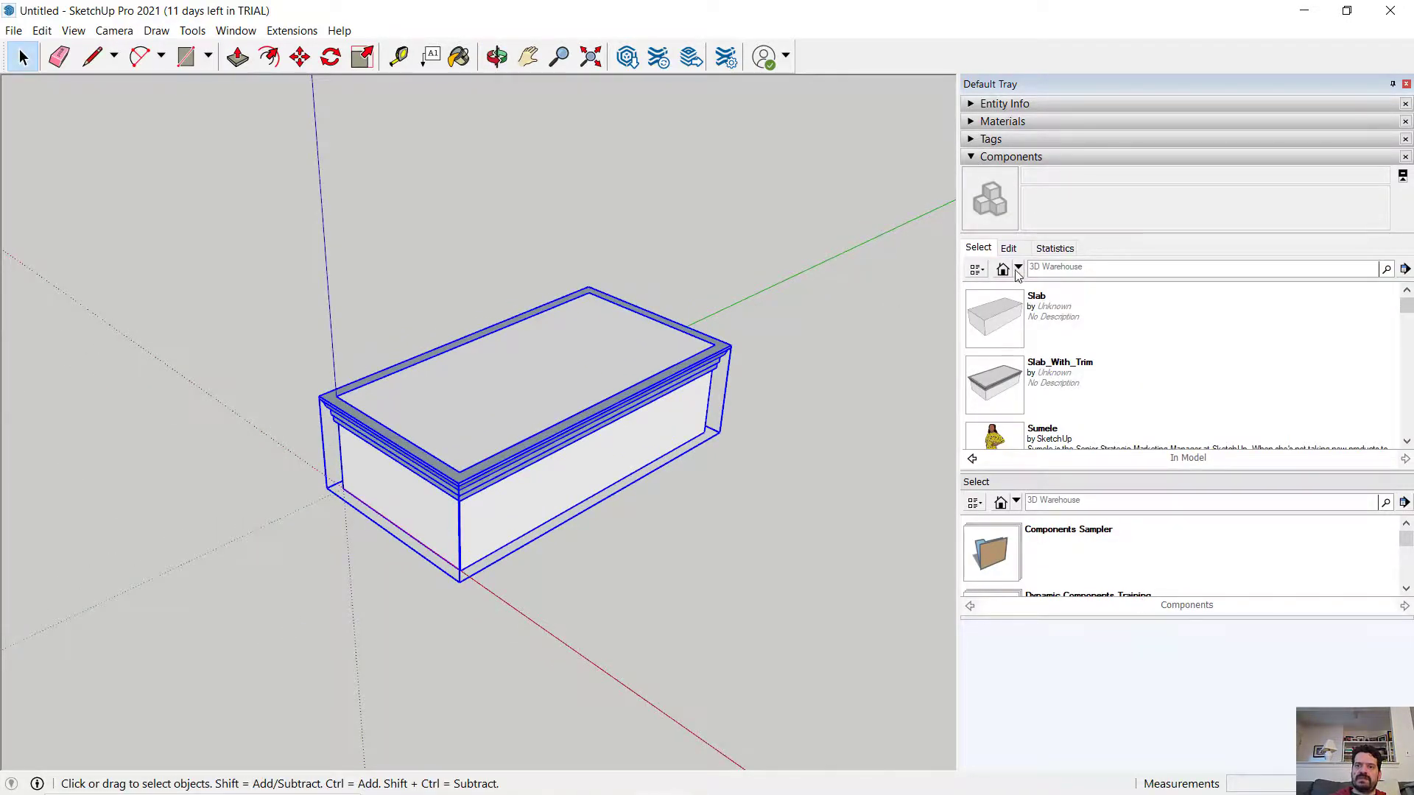
mouse_move(949, 316)
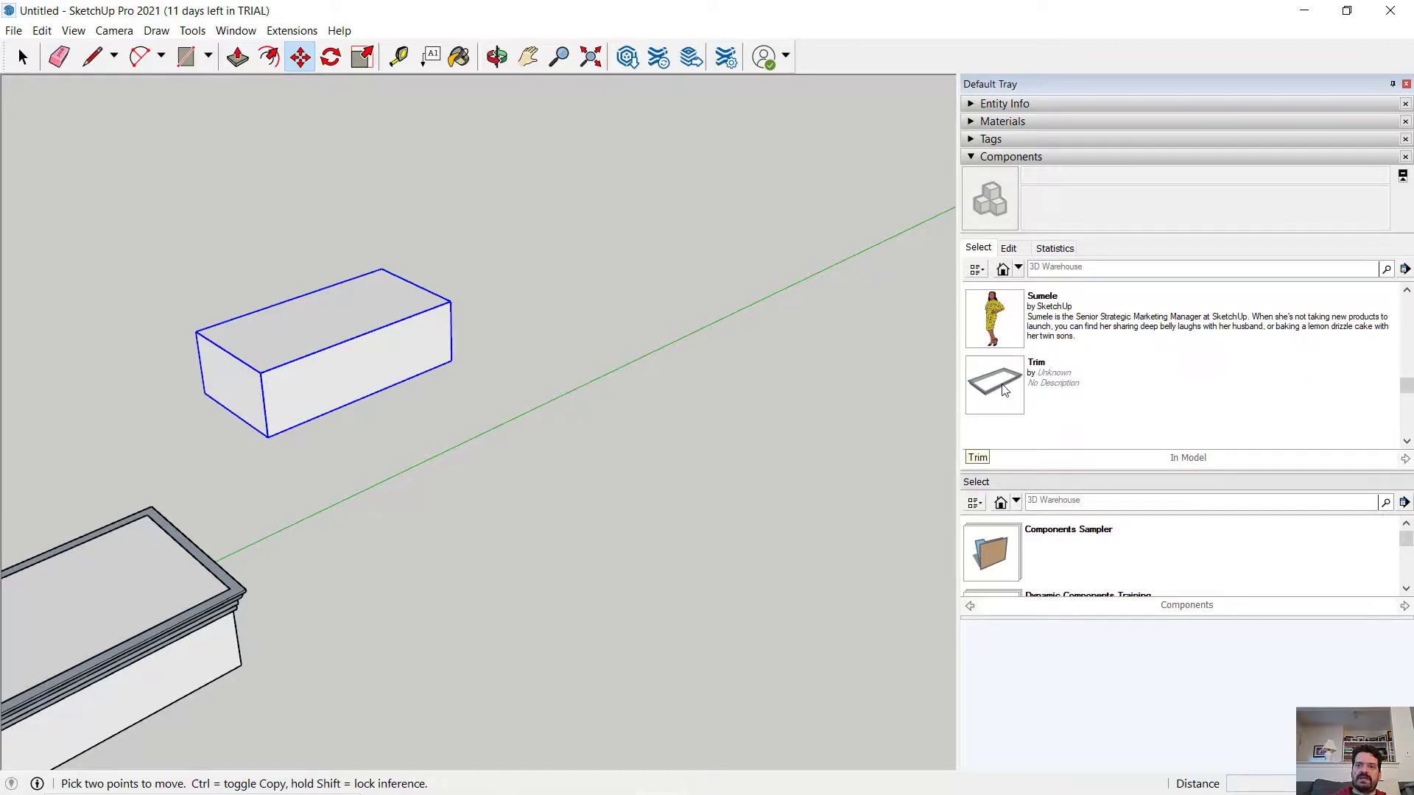
- Place test copies of Slab, Trim and Slab_With_Trim, erase them, and orbit to inspect the trimmed slab
click(498, 57)
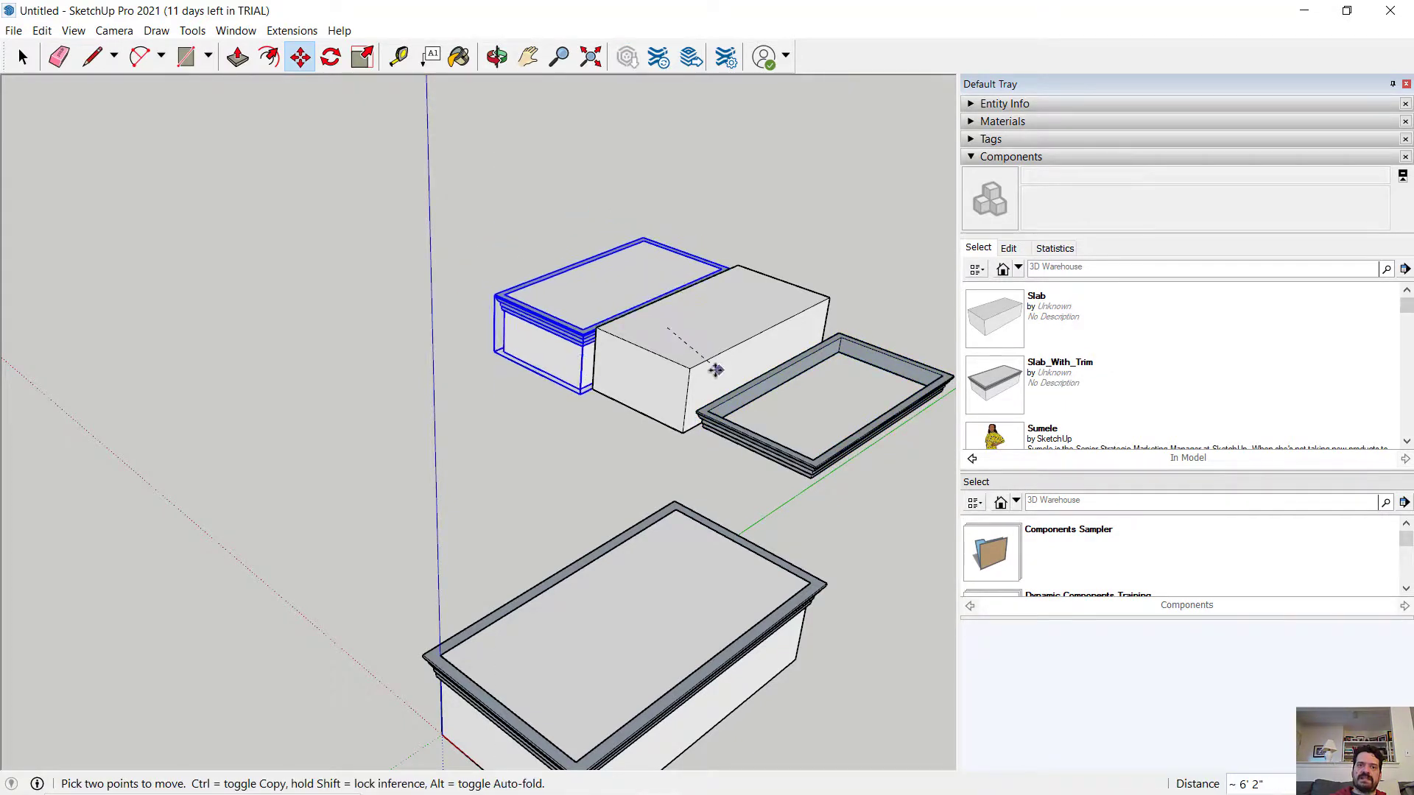
click(21, 57)
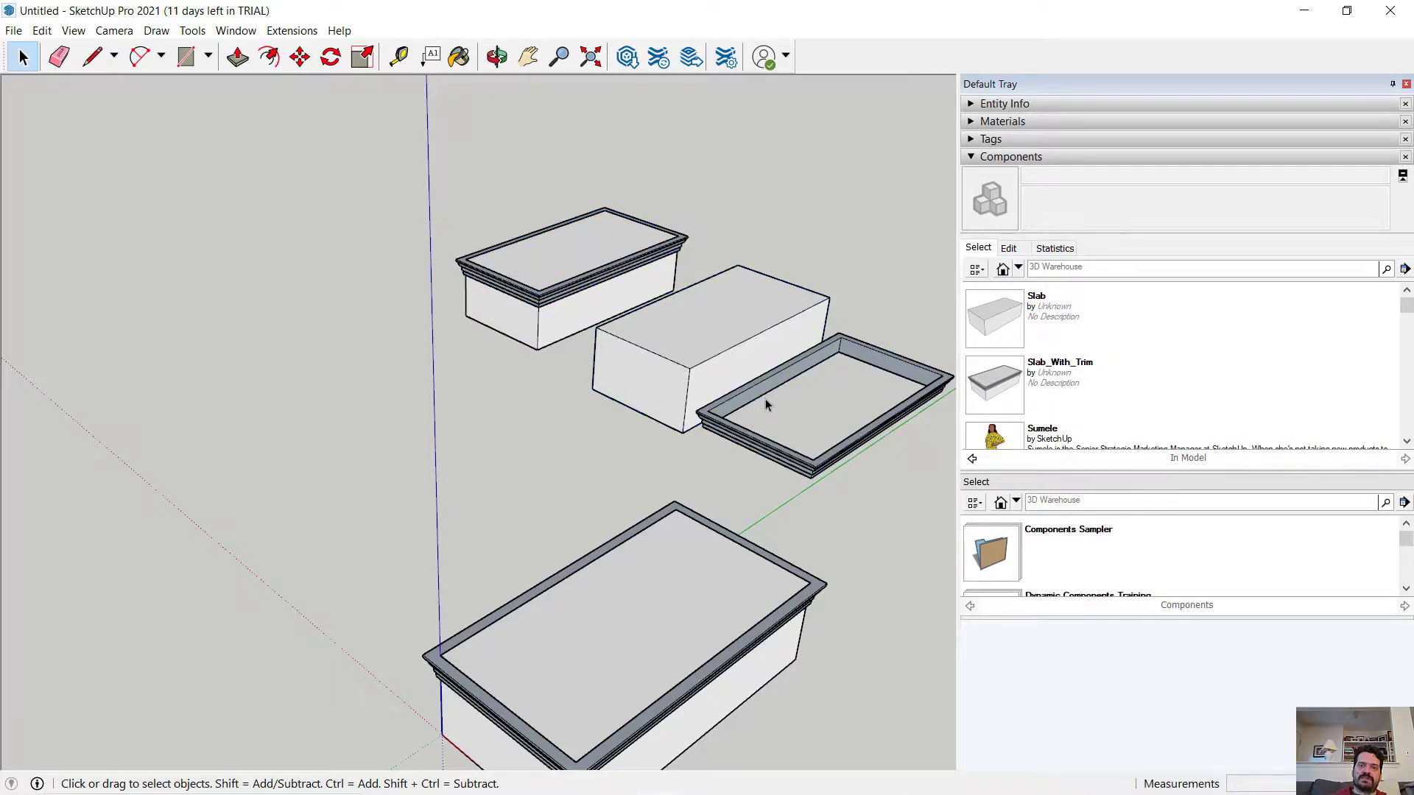
click(564, 270)
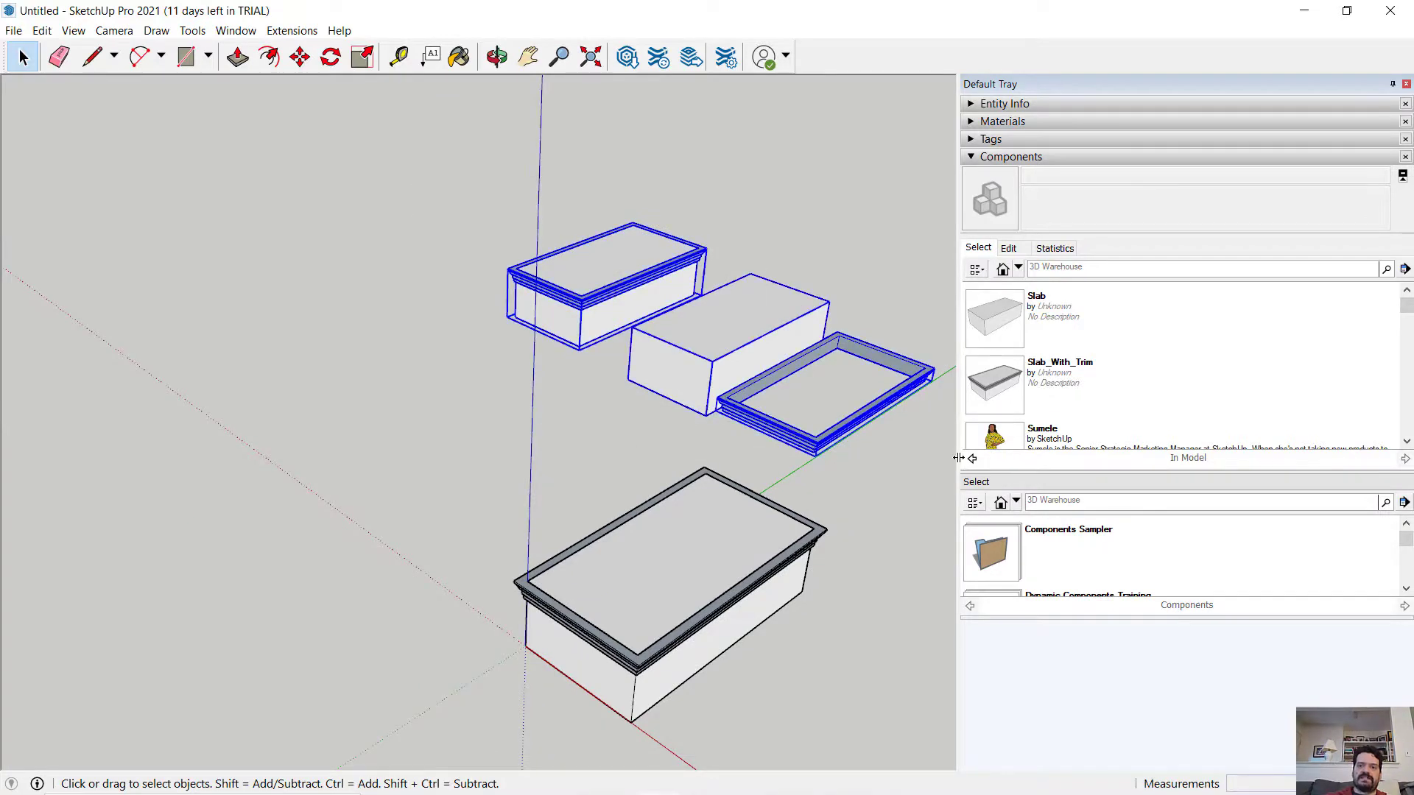
click(496, 56)
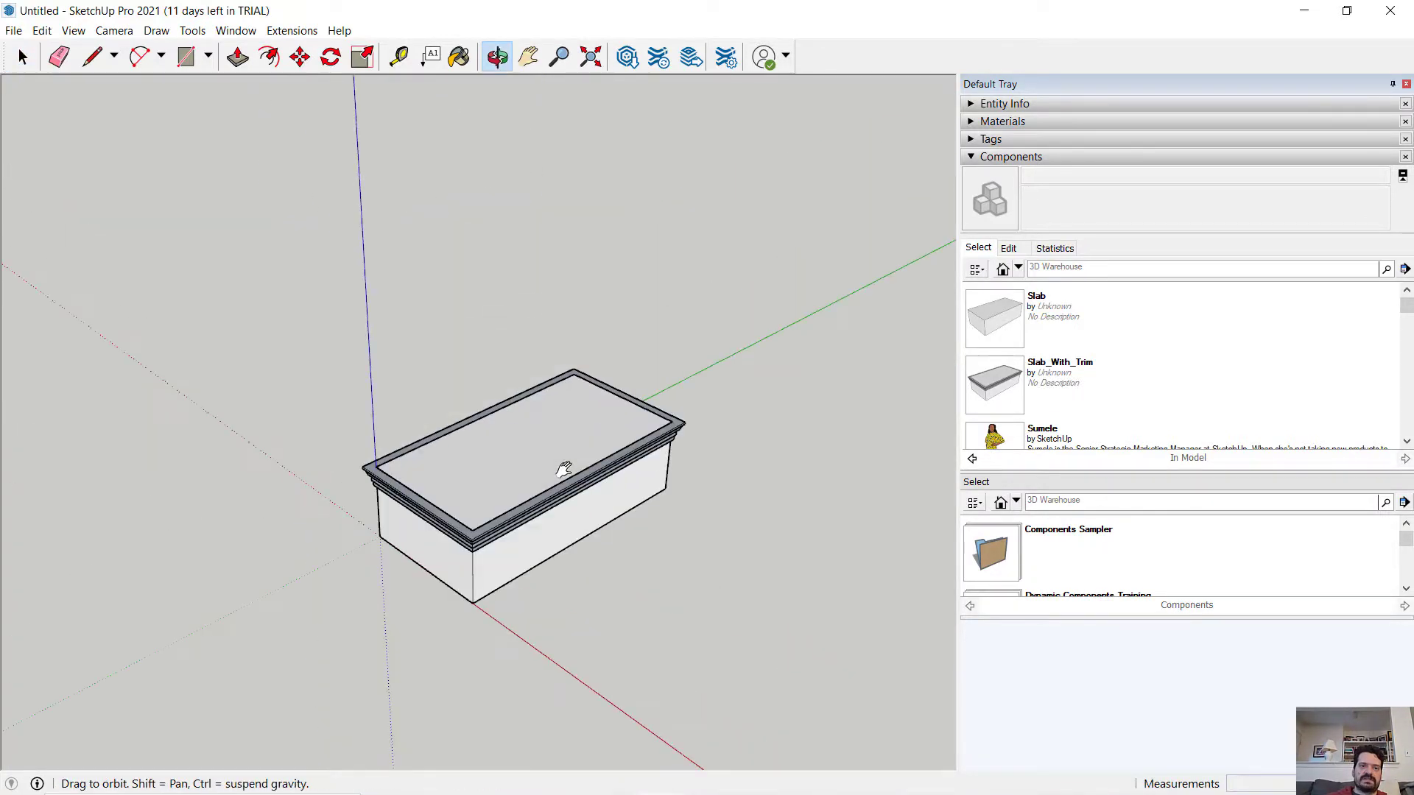
click(22, 57)
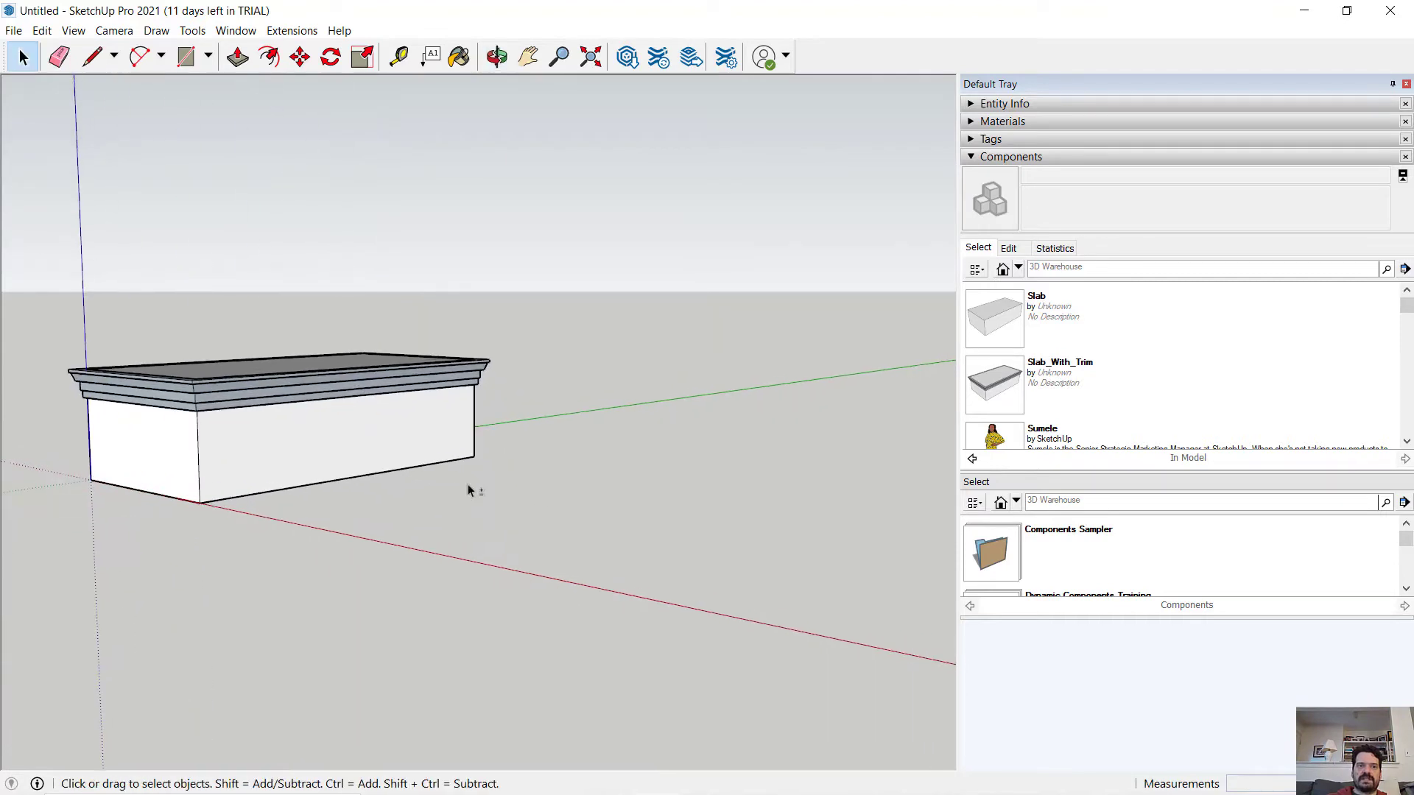